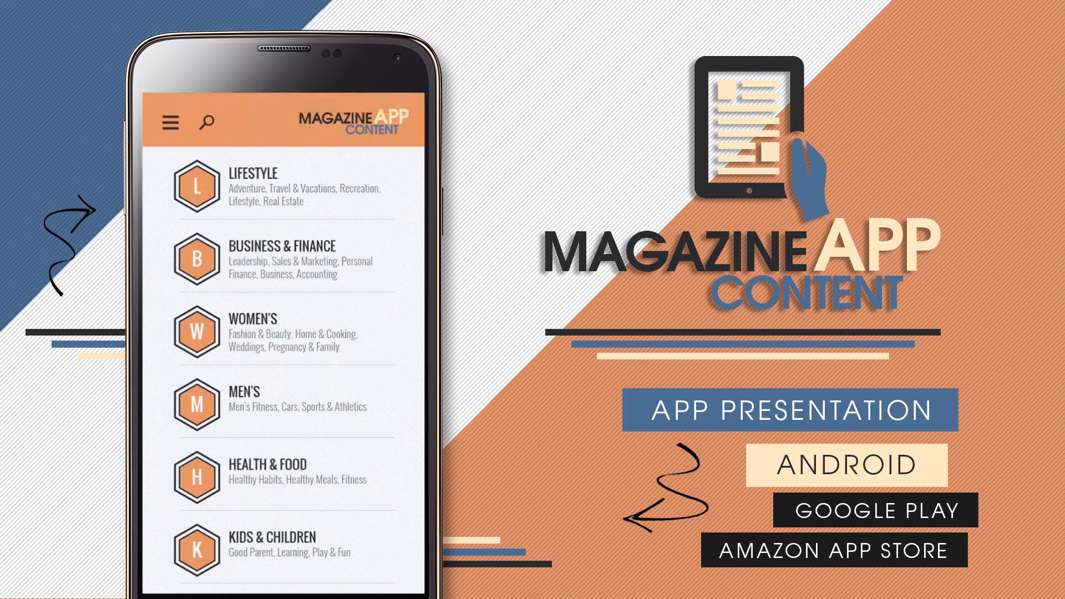
Step: Scroll the category list and open LIFESTYLE's table of contents
scroll("up", 3)
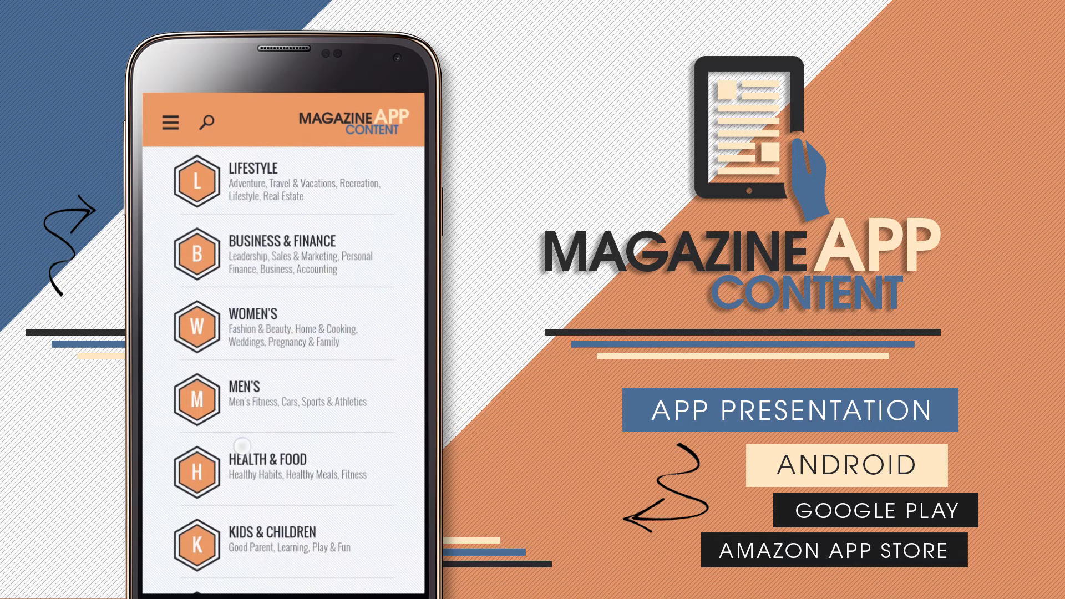
left_click(251, 167)
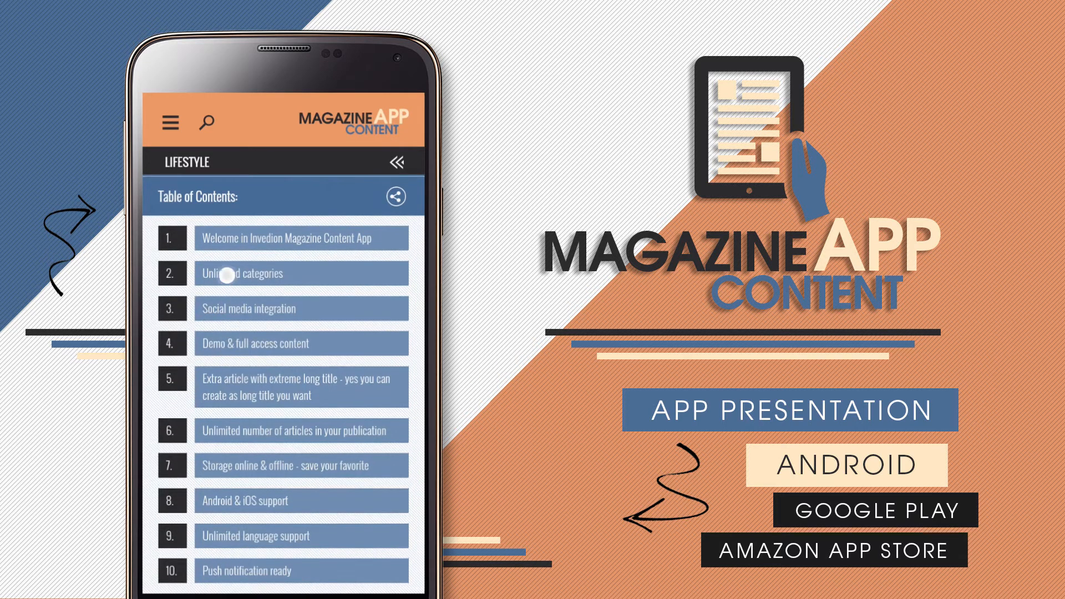
Step: Open the 'Welcome in Invedion Magazine Content App' article and scroll through its text
scroll("down", 3)
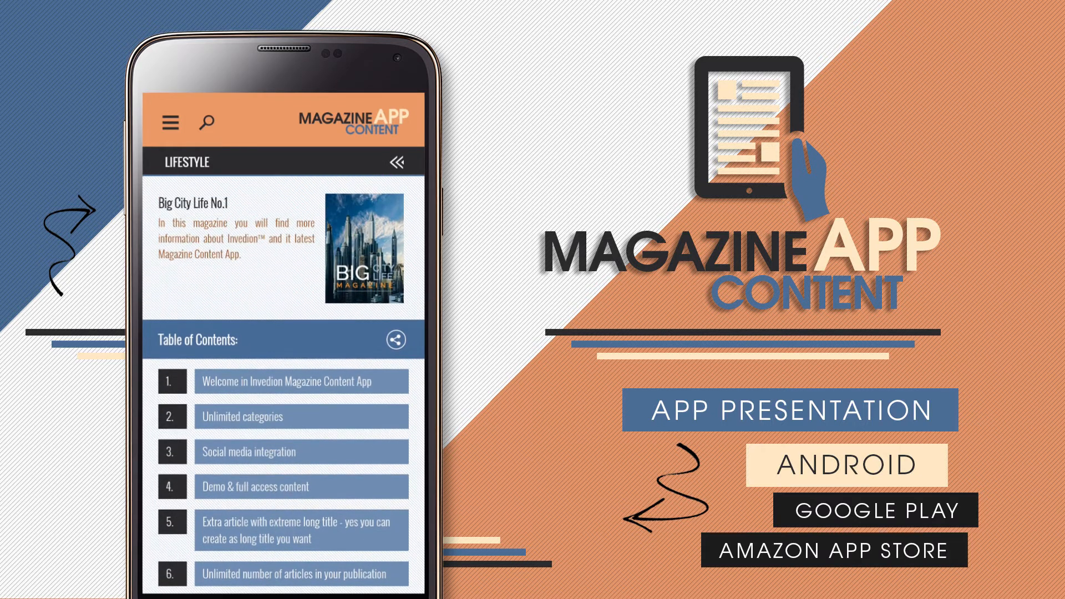
left_click(304, 381)
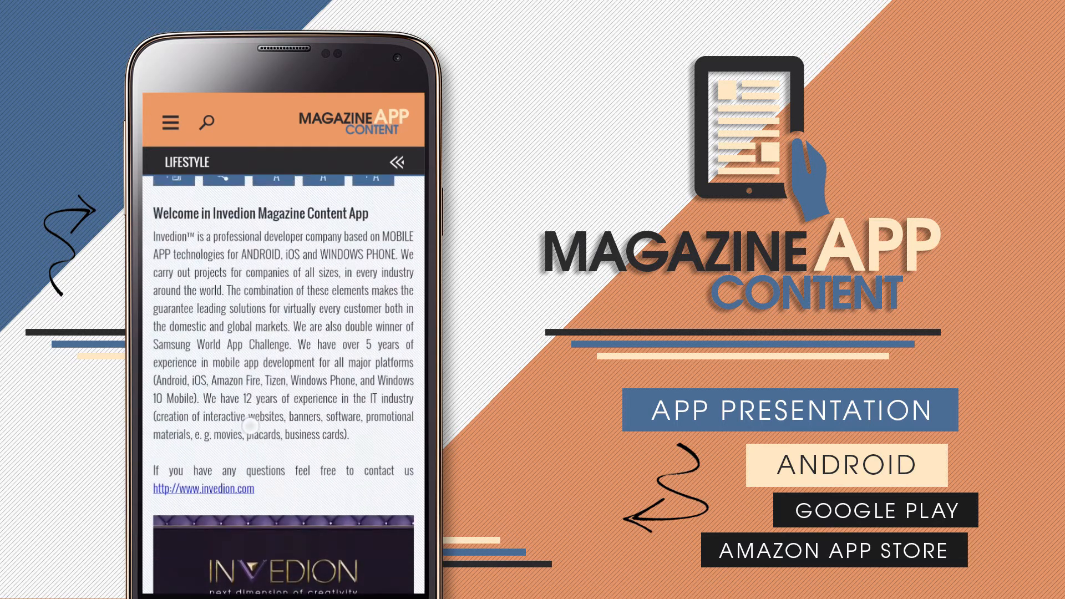
scroll("down", 3)
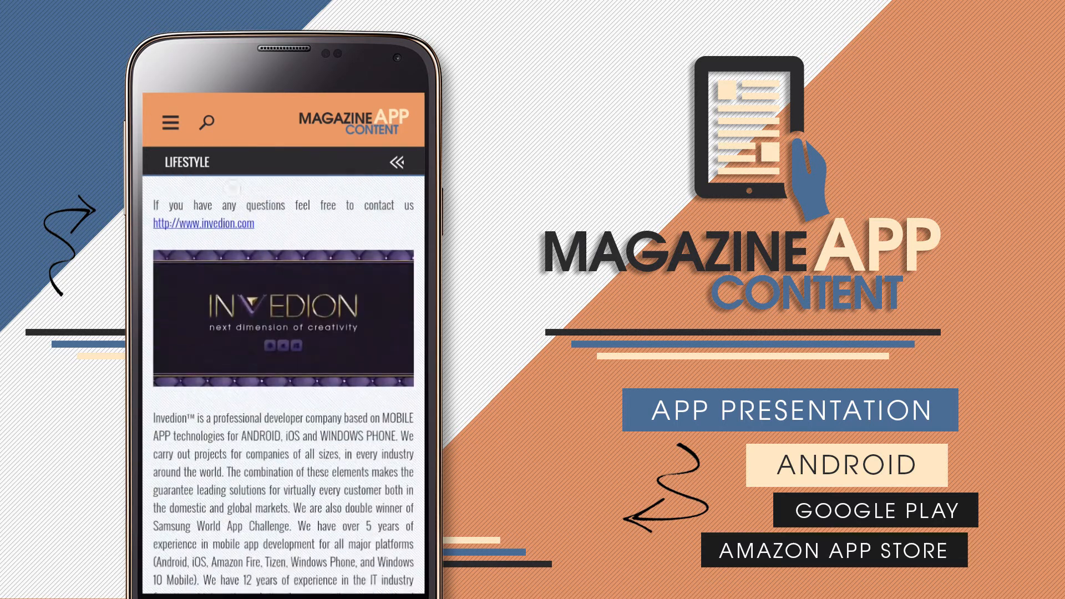
scroll("down", 3)
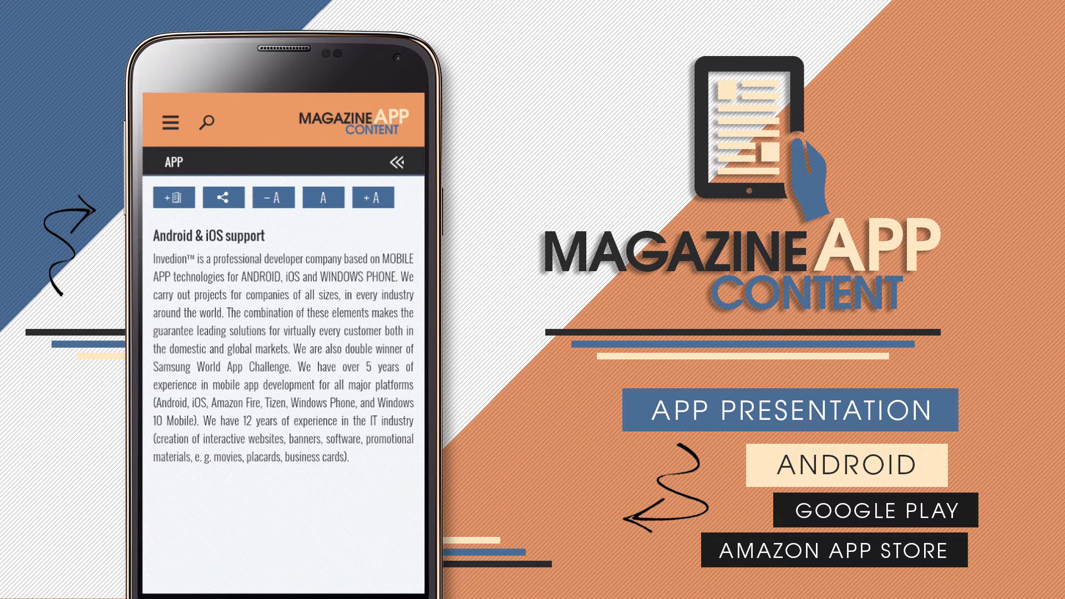
Step: Reopen Big City Life No.1 from Your library's registered and online magazines
left_click(171, 122)
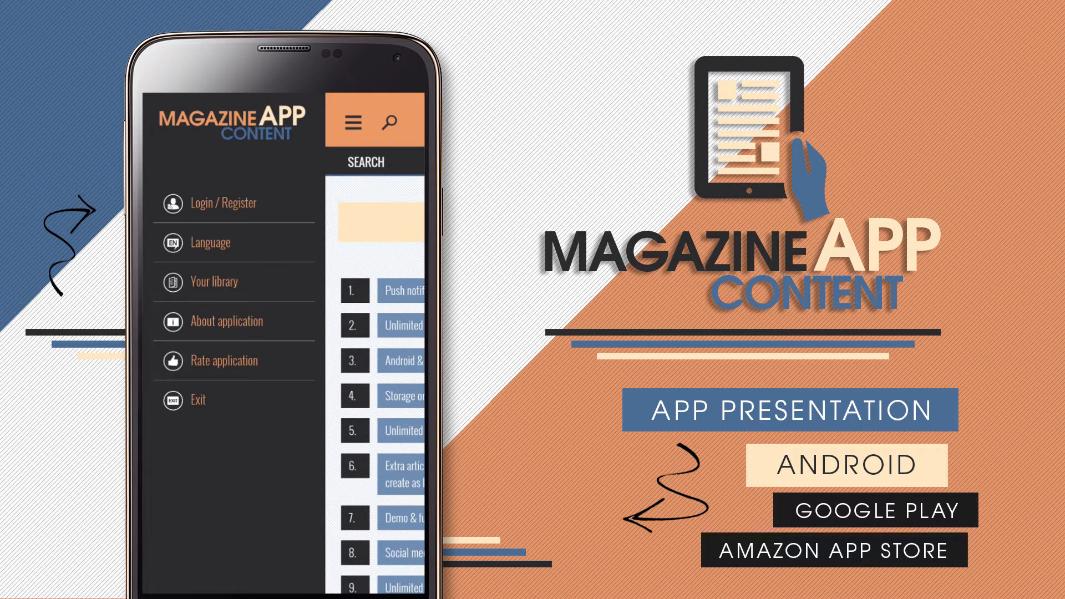
left_click(212, 281)
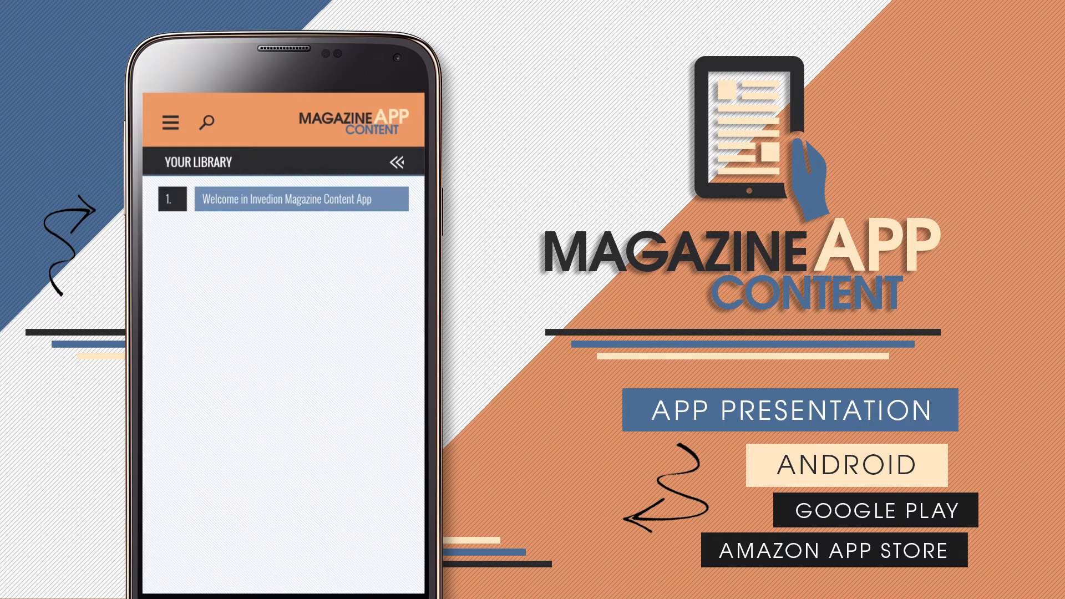
left_click(285, 199)
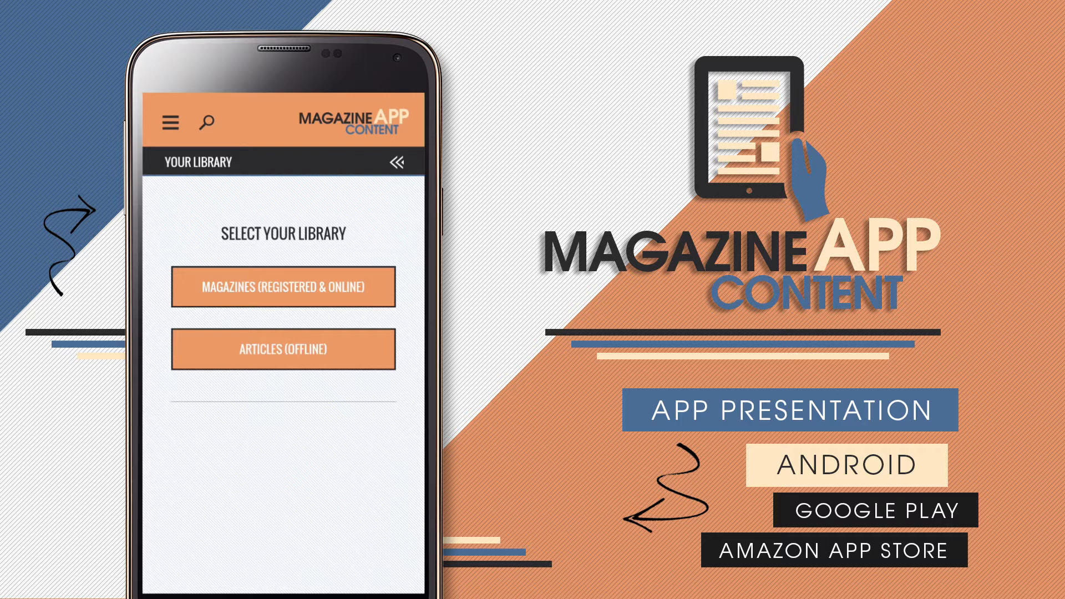
left_click(172, 121)
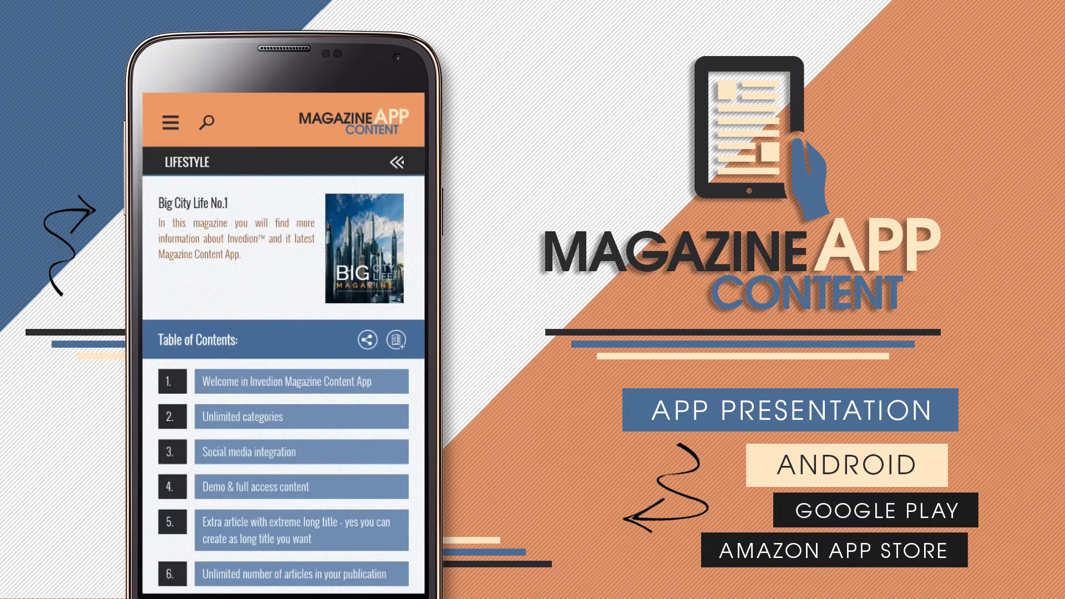
Step: Switch the app language to Italian, then move to the web administrator panel
left_click(170, 123)
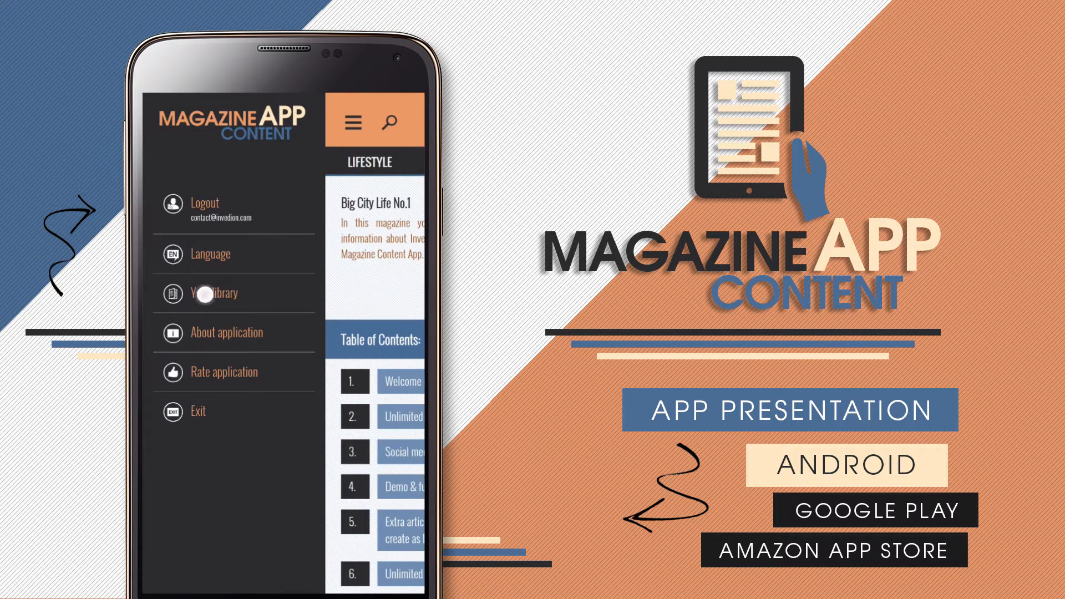
left_click(220, 293)
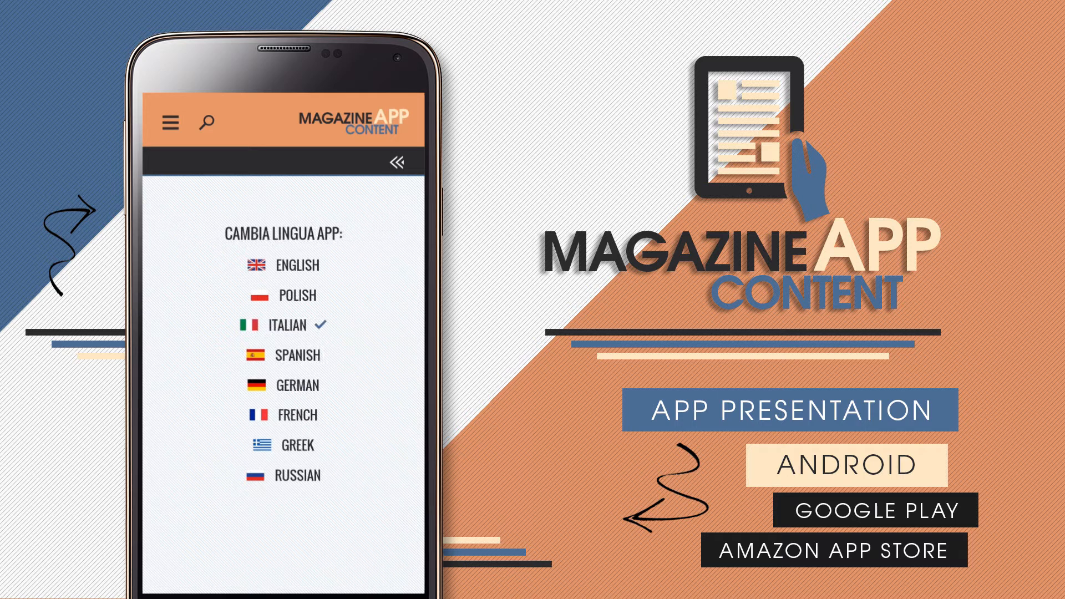
left_click(298, 265)
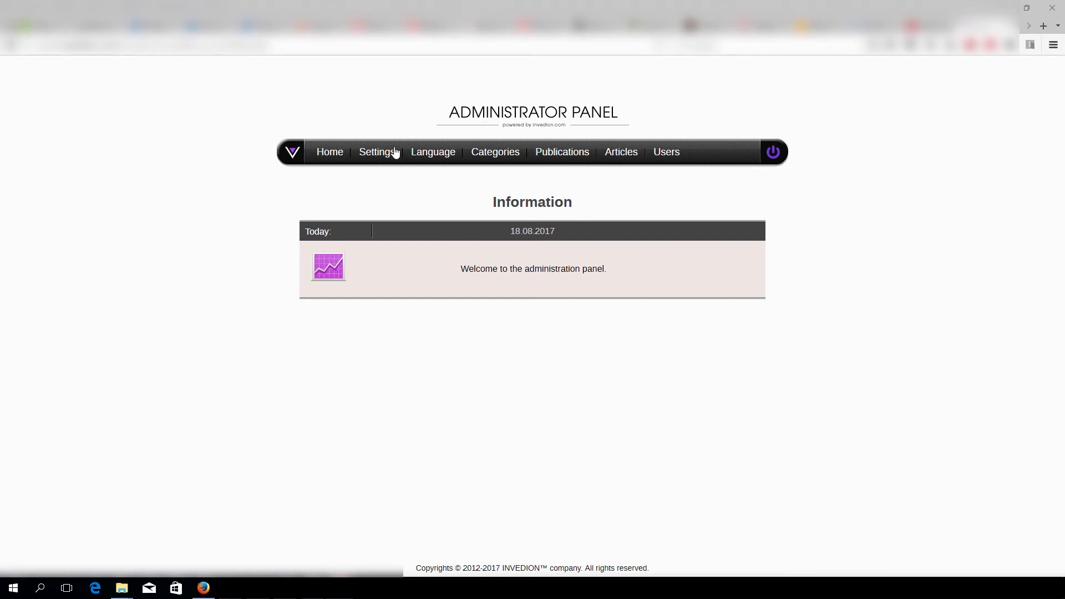
Step: Open the Language settings list and leave the Add language form without saving
left_click(376, 151)
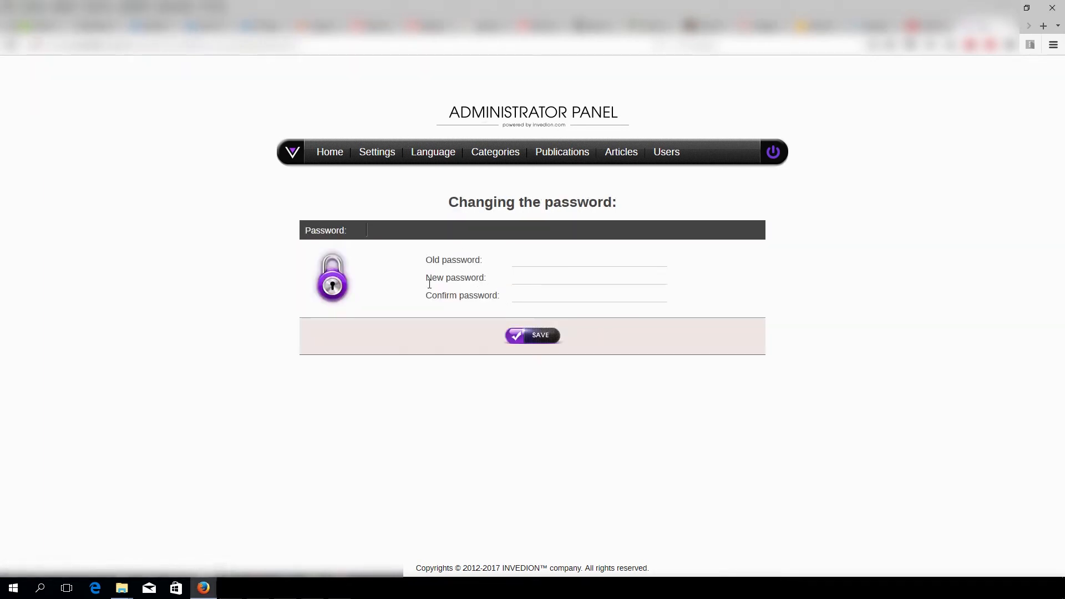
left_click(432, 152)
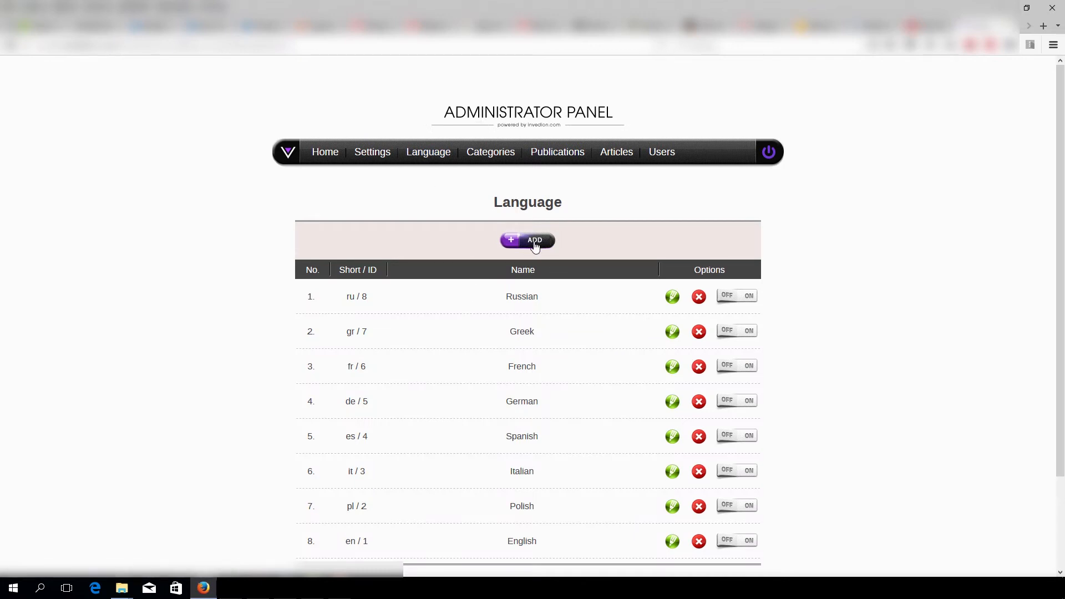
left_click(527, 240)
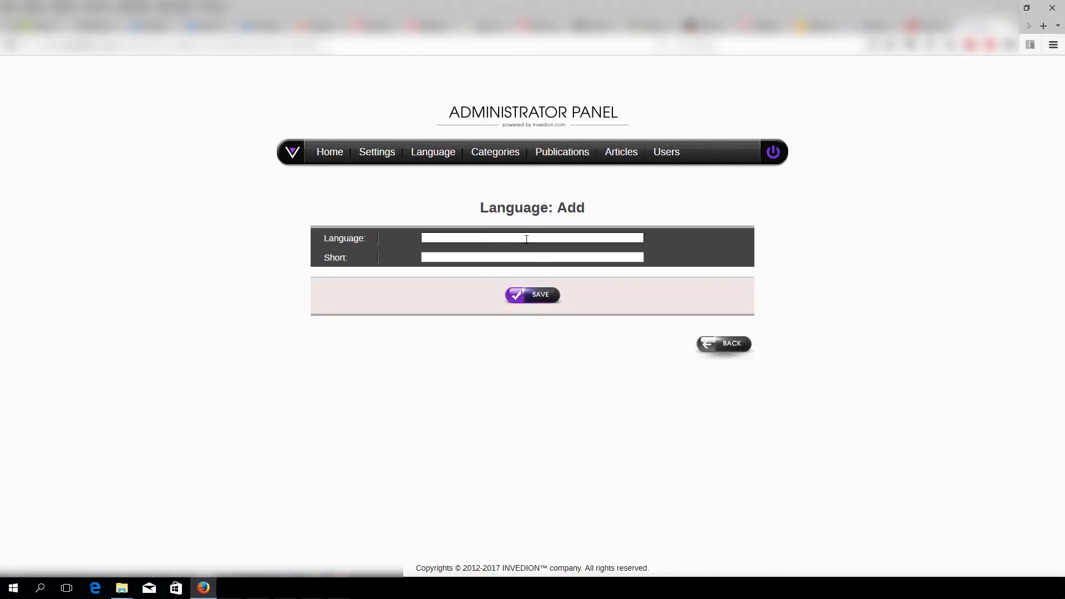
left_click(723, 343)
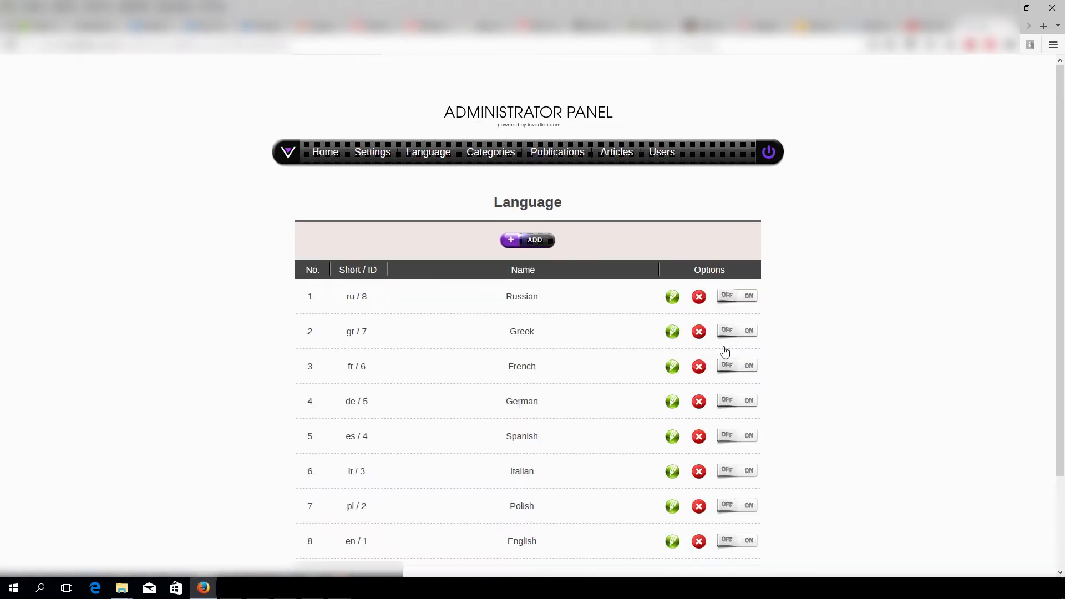
Step: View the Russian (ru / 8) language instructions, close them, and go to Categories
scroll("down", 3)
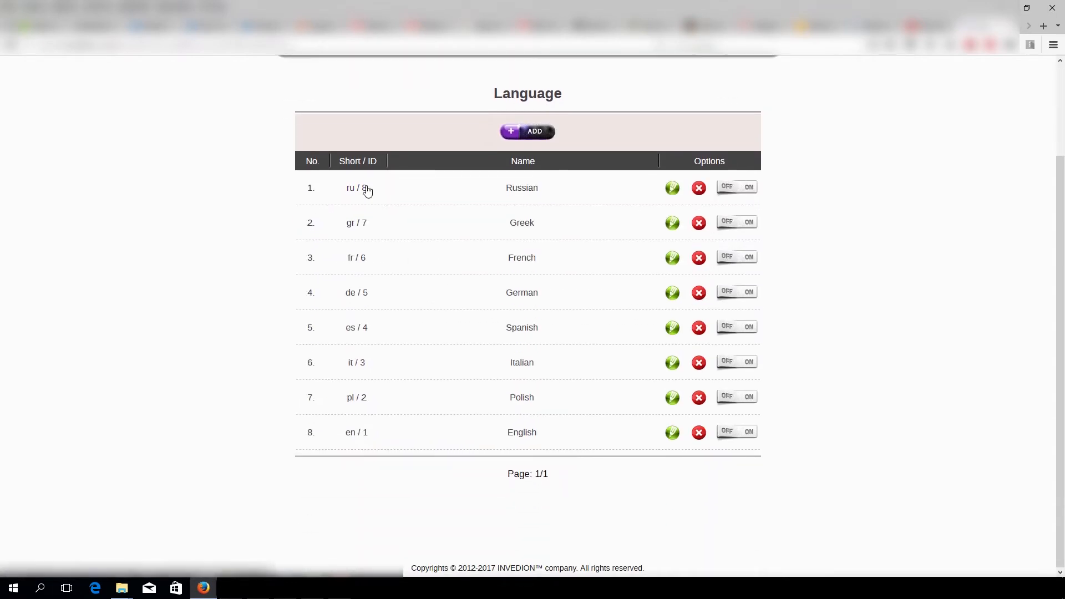
left_click(672, 187)
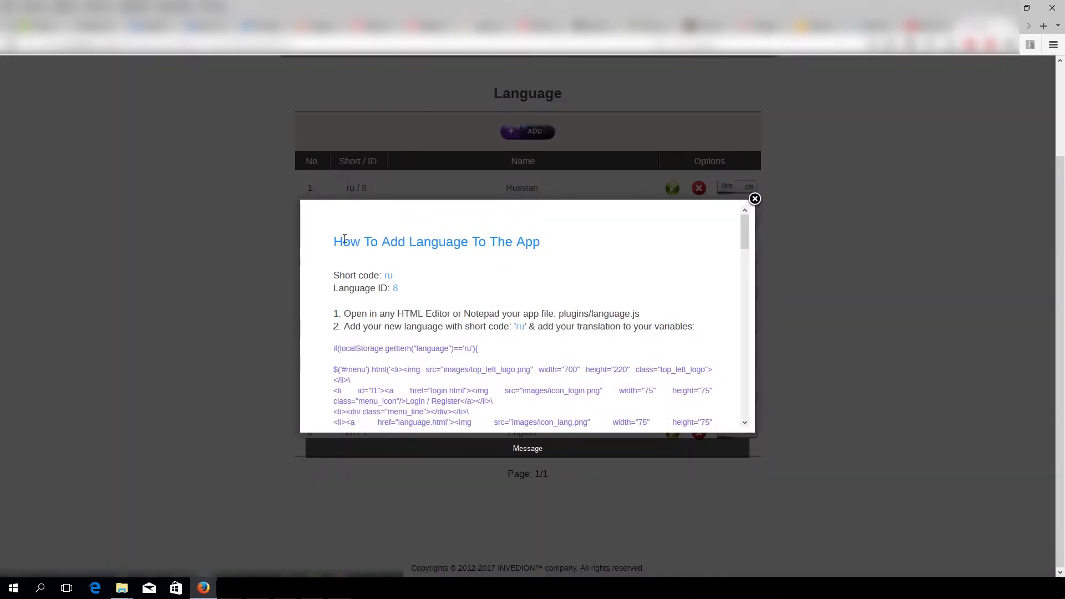
scroll("down", 3)
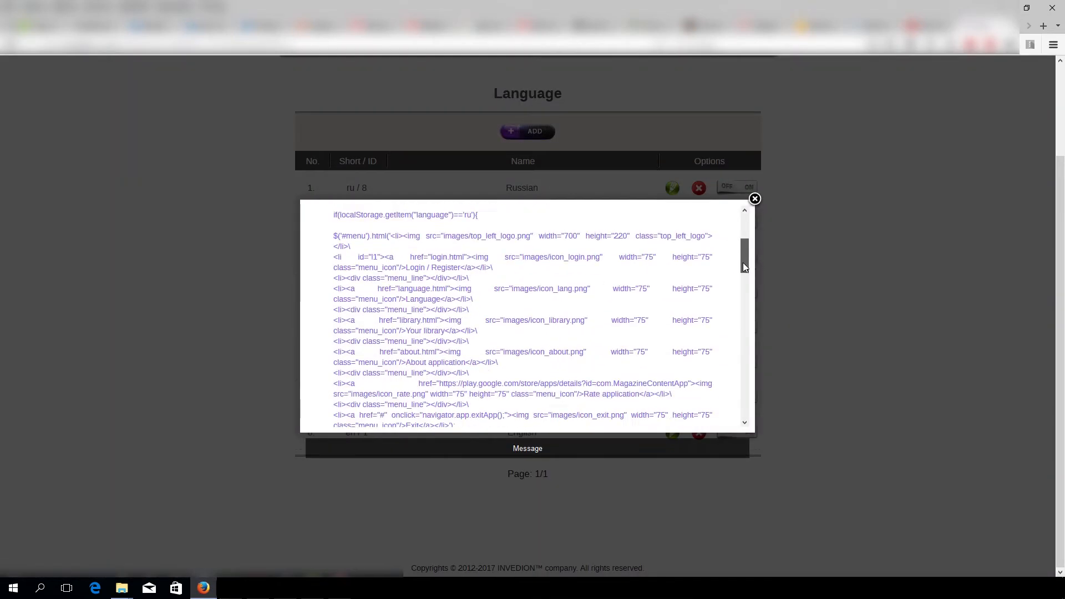
scroll("up", 3)
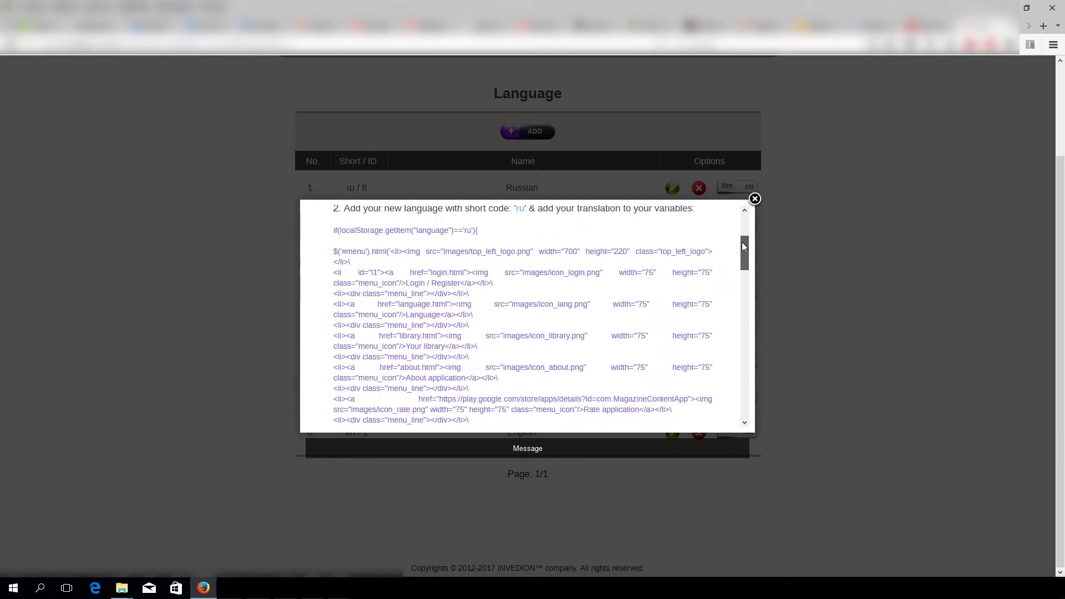
left_click(754, 199)
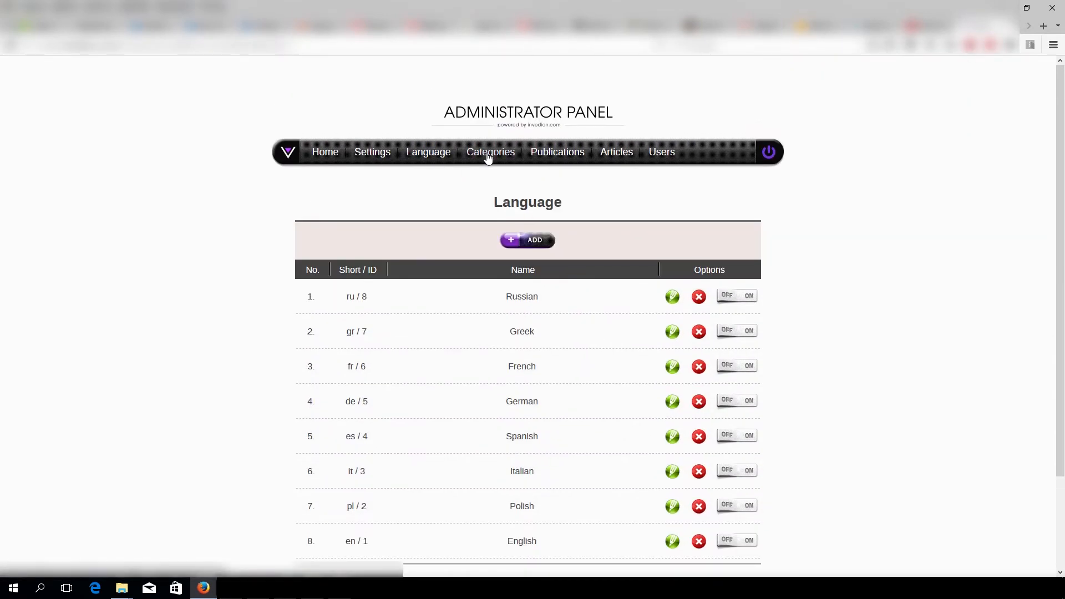
left_click(490, 152)
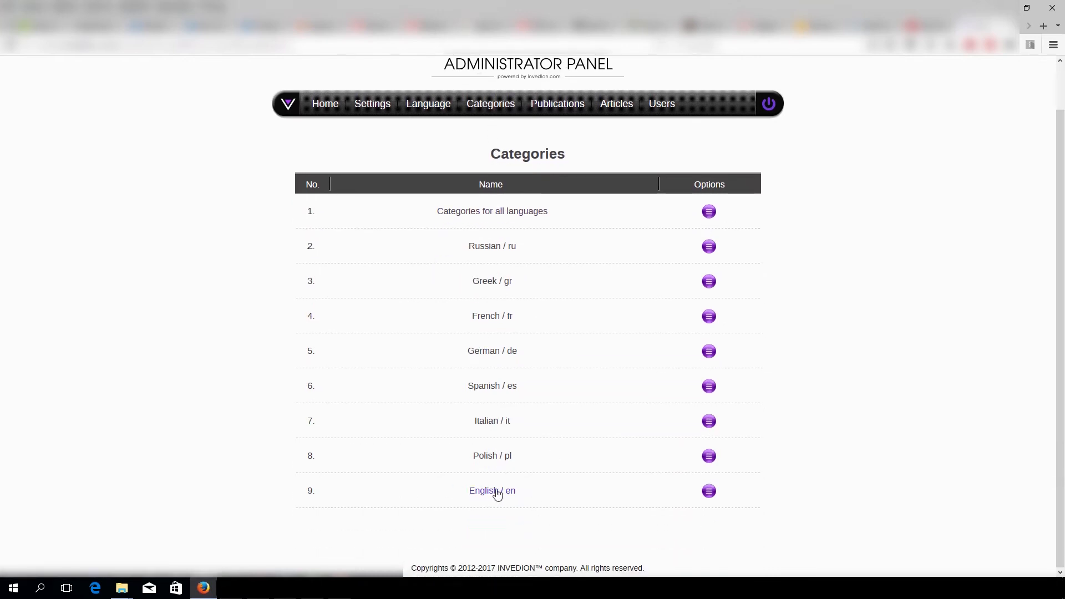
mouse_move(492, 386)
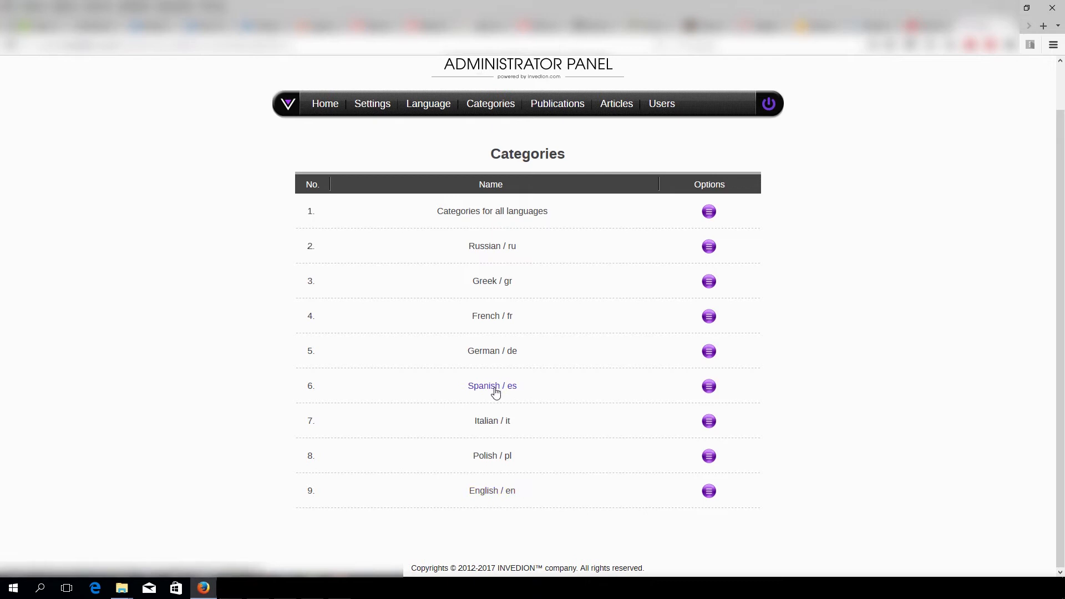
mouse_move(596, 219)
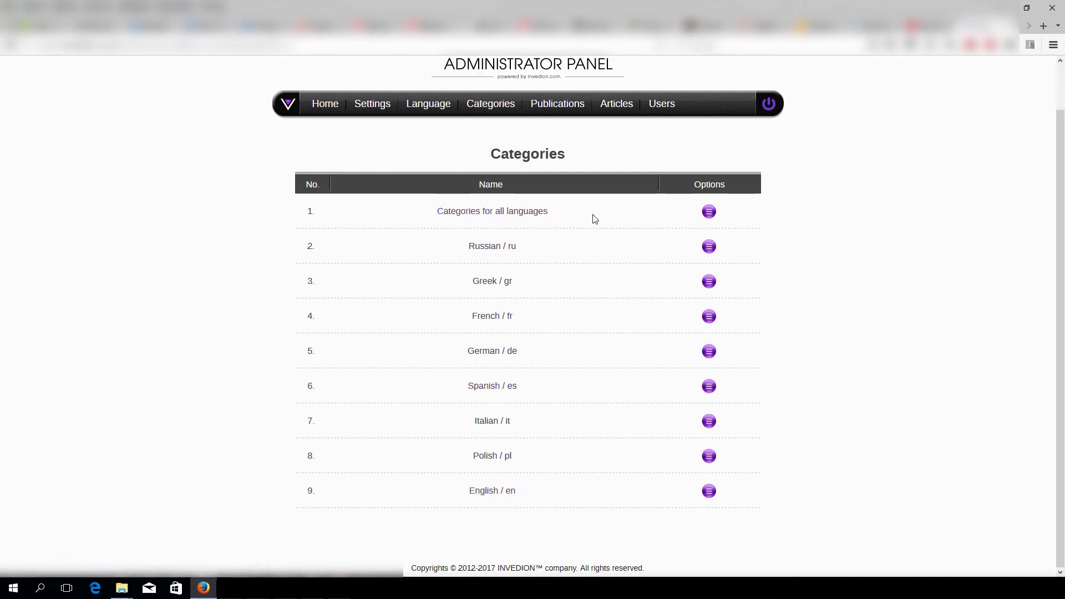
mouse_move(491, 216)
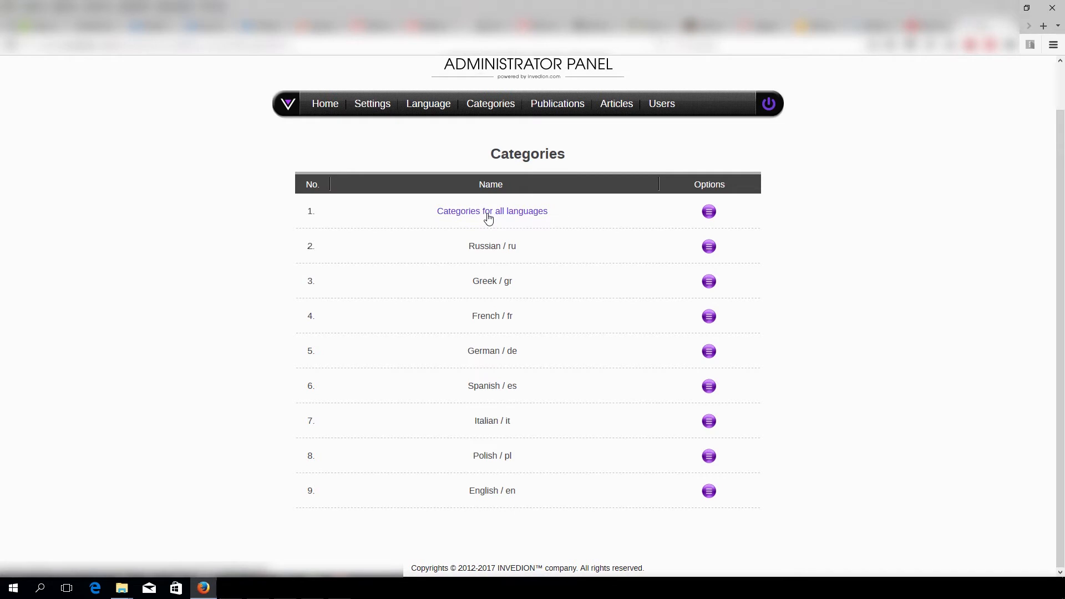
left_click(491, 211)
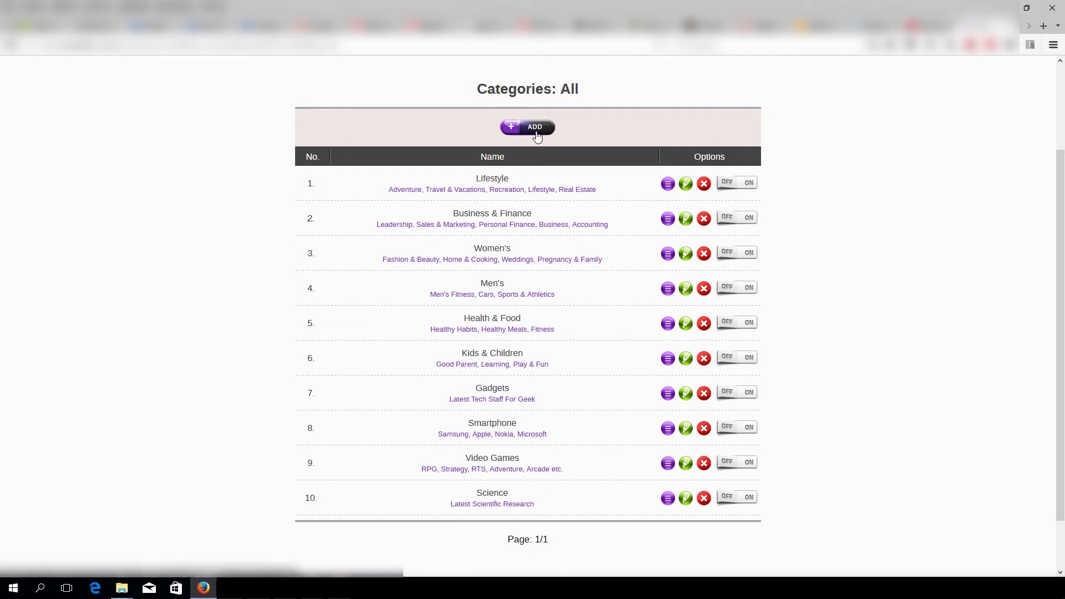
left_click(527, 126)
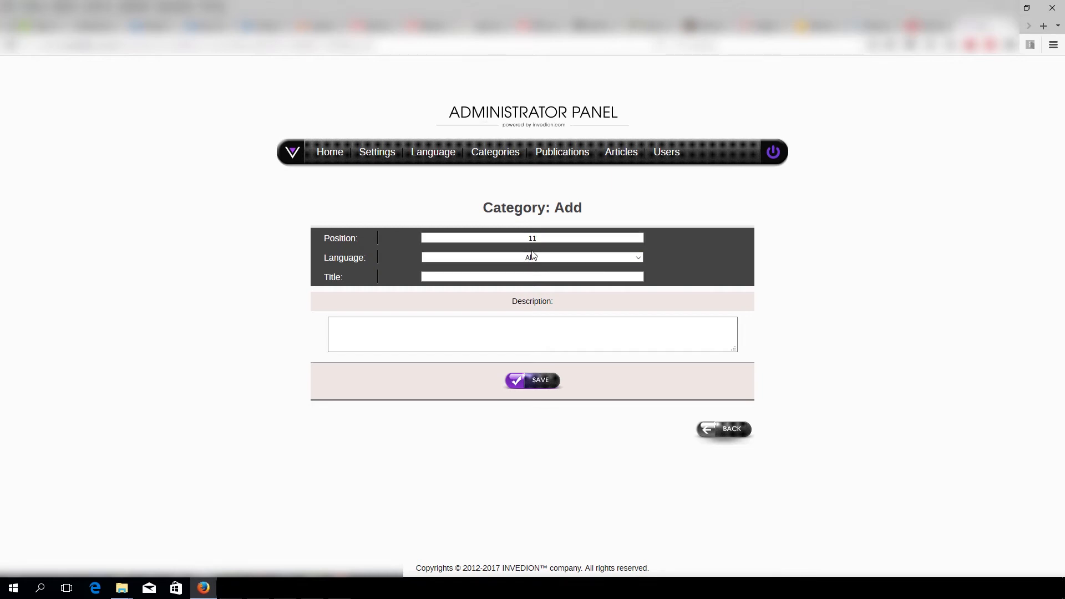
left_click(532, 257)
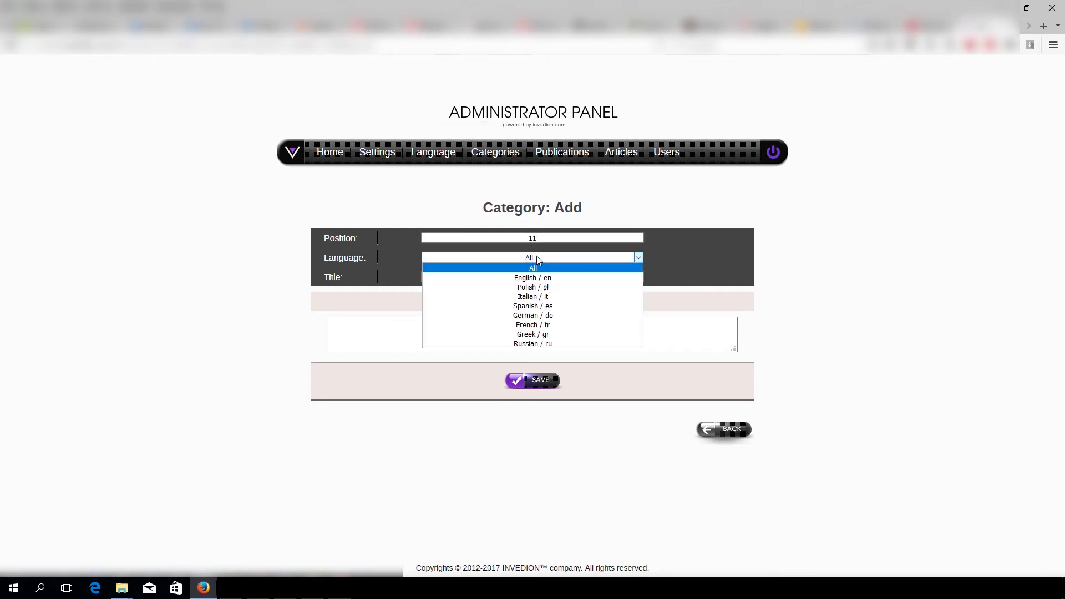
left_click(532, 267)
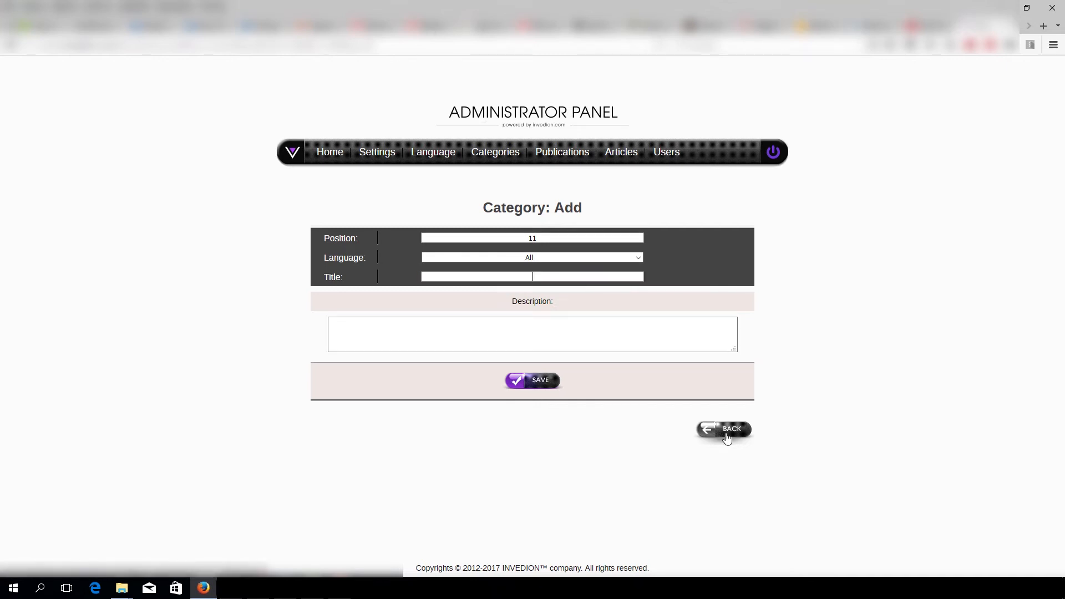
left_click(724, 429)
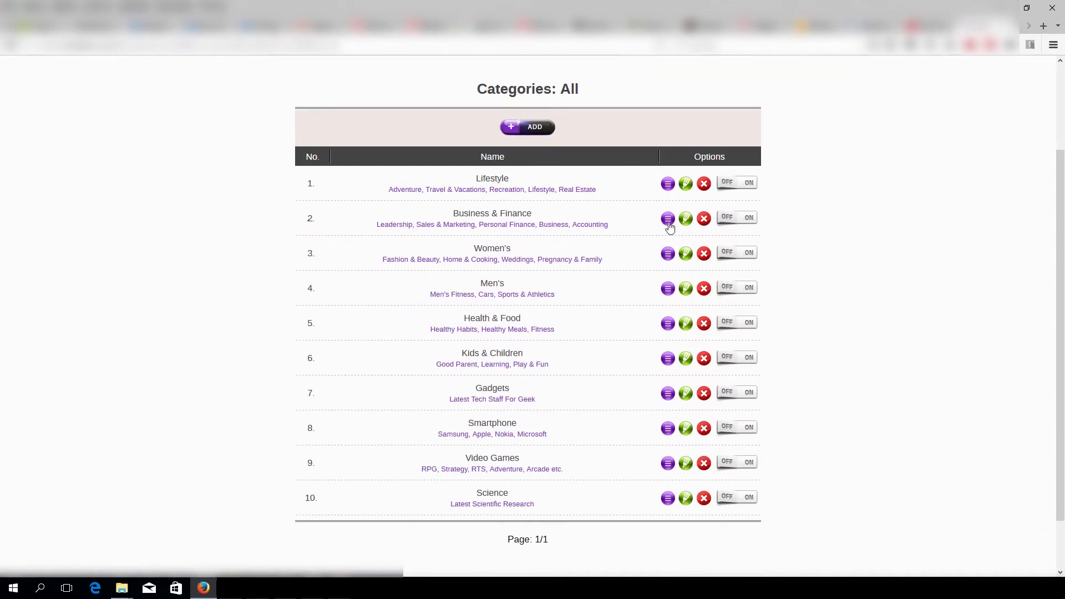
left_click(666, 182)
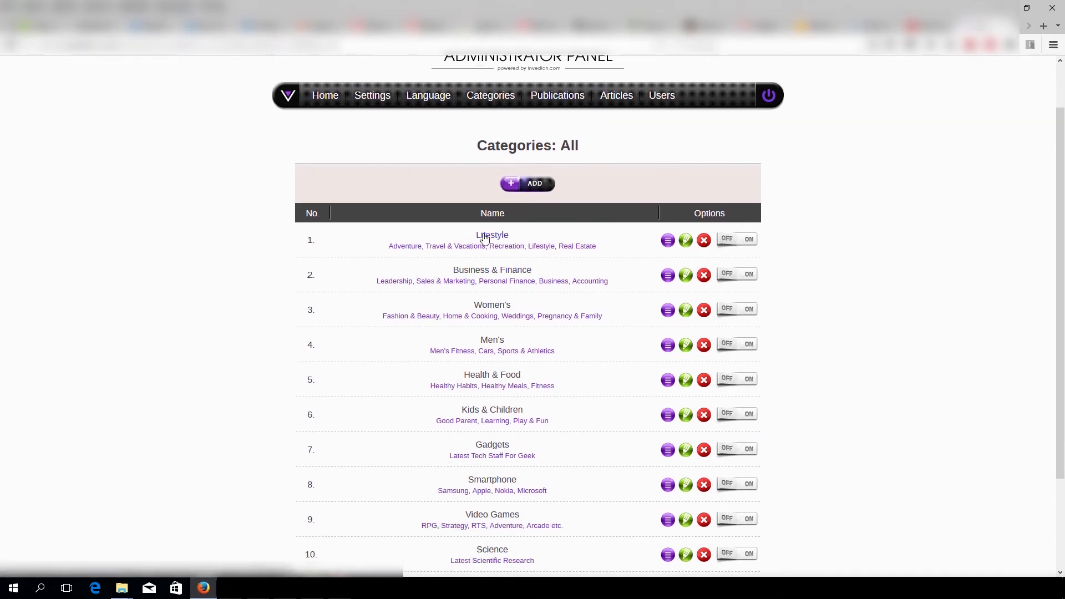
mouse_move(516, 239)
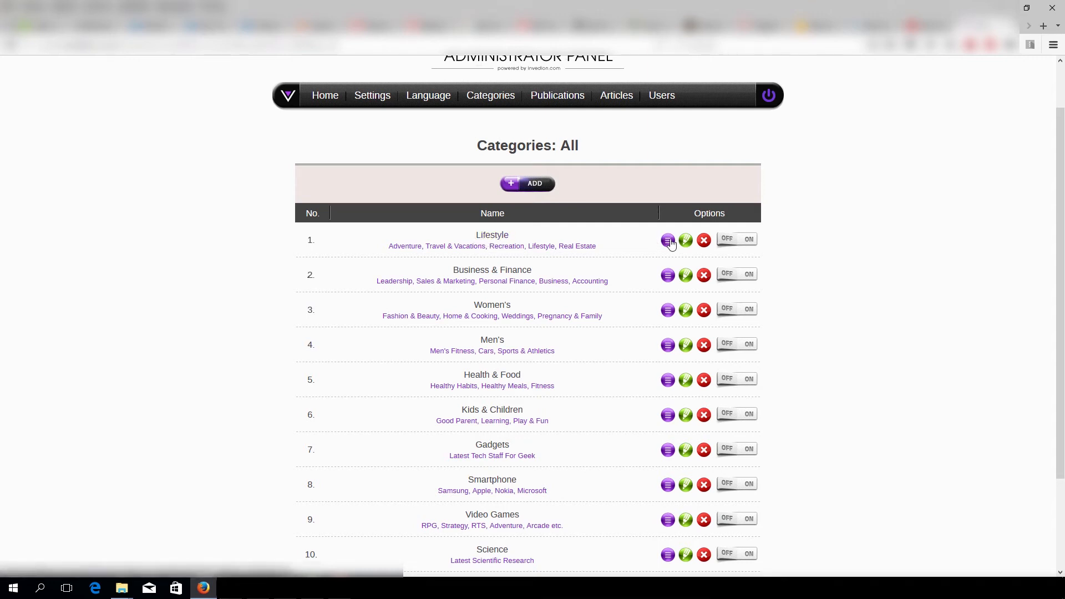
mouse_move(668, 240)
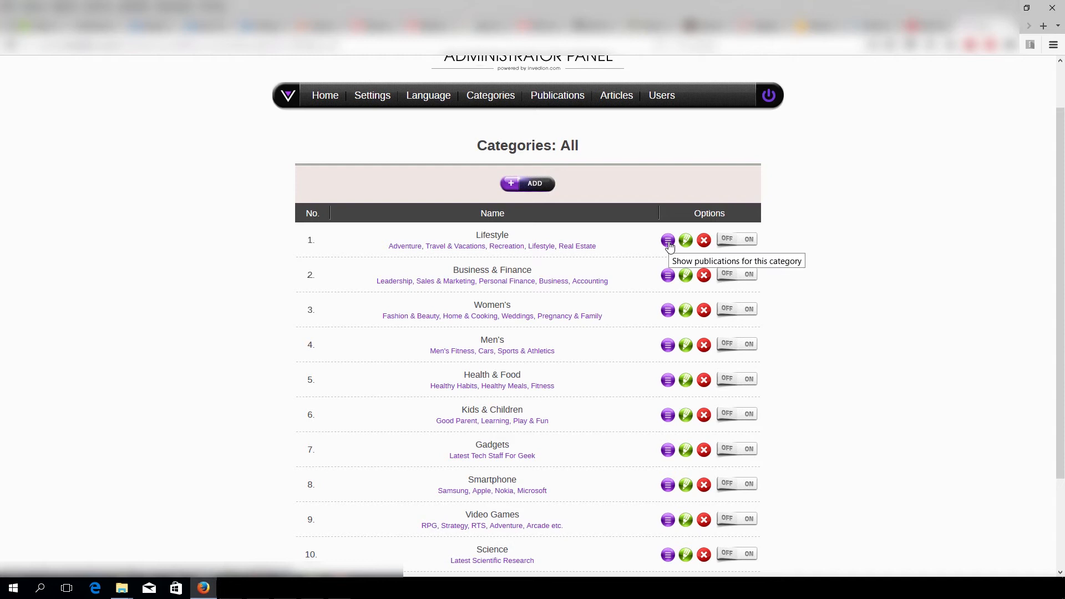
Step: List the Lifestyle publications and preview one publication cover enlarged
left_click(668, 240)
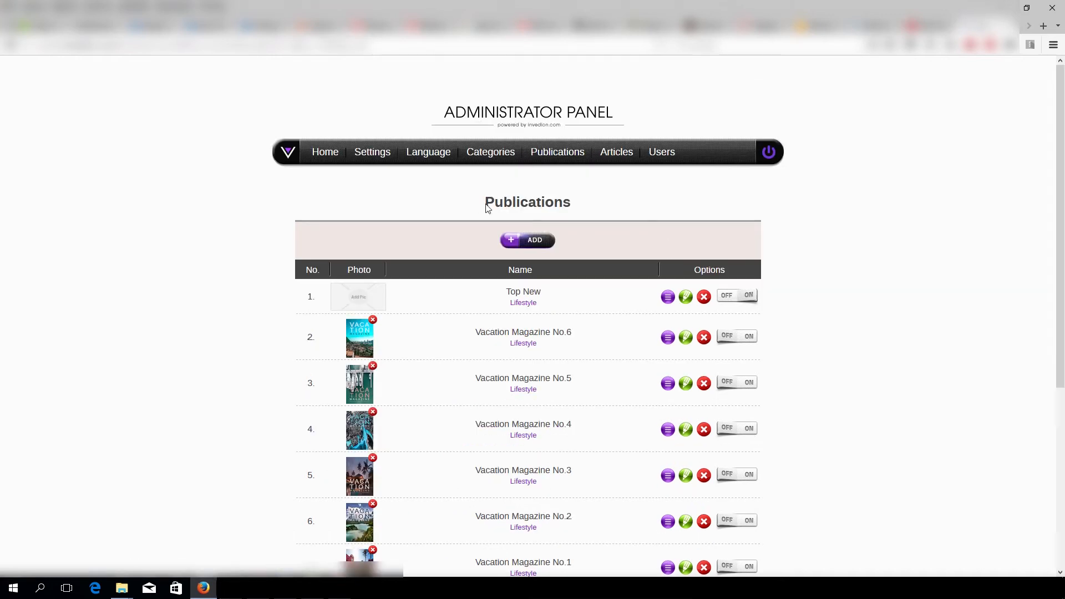
mouse_move(499, 234)
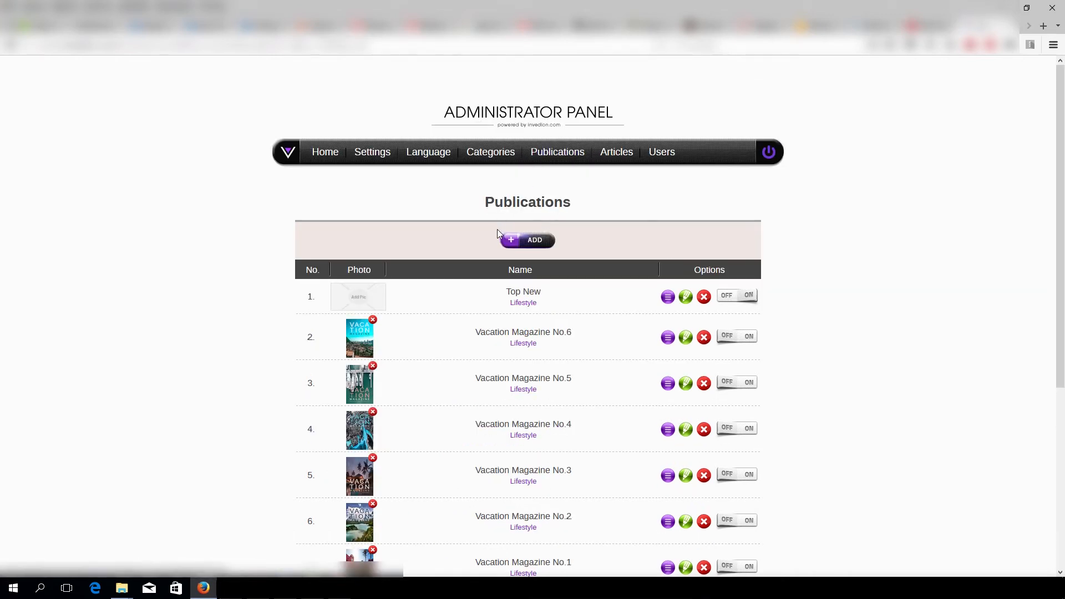
scroll("down", 3)
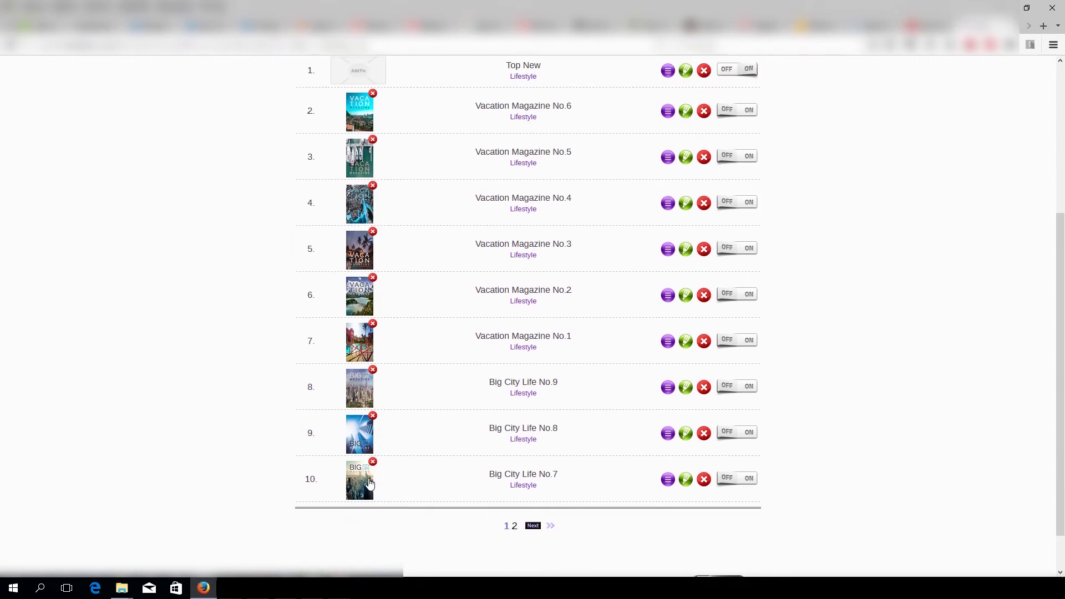
mouse_move(363, 362)
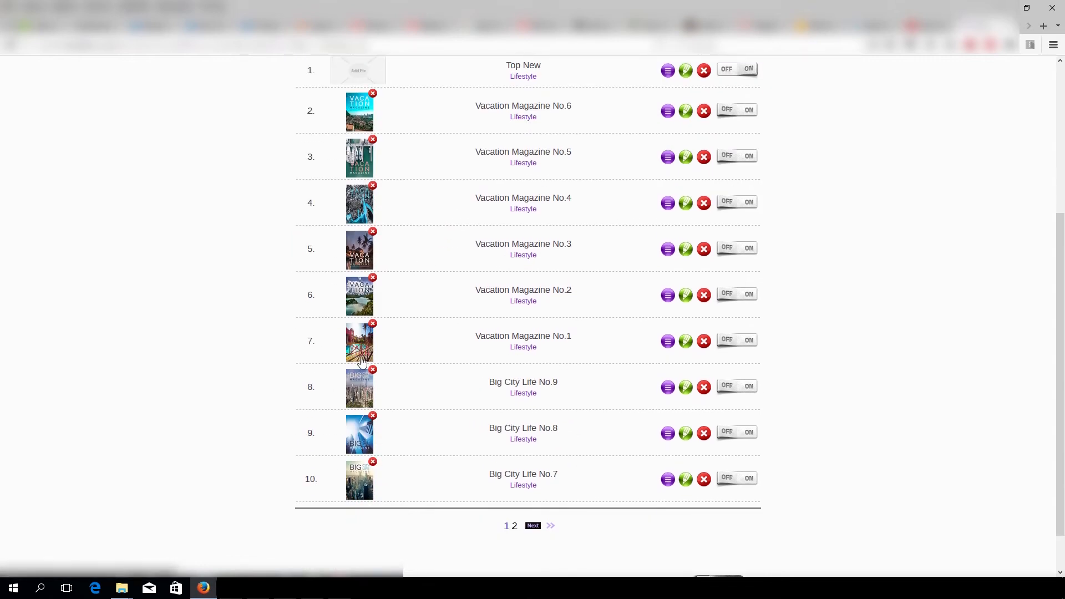
scroll("up", 3)
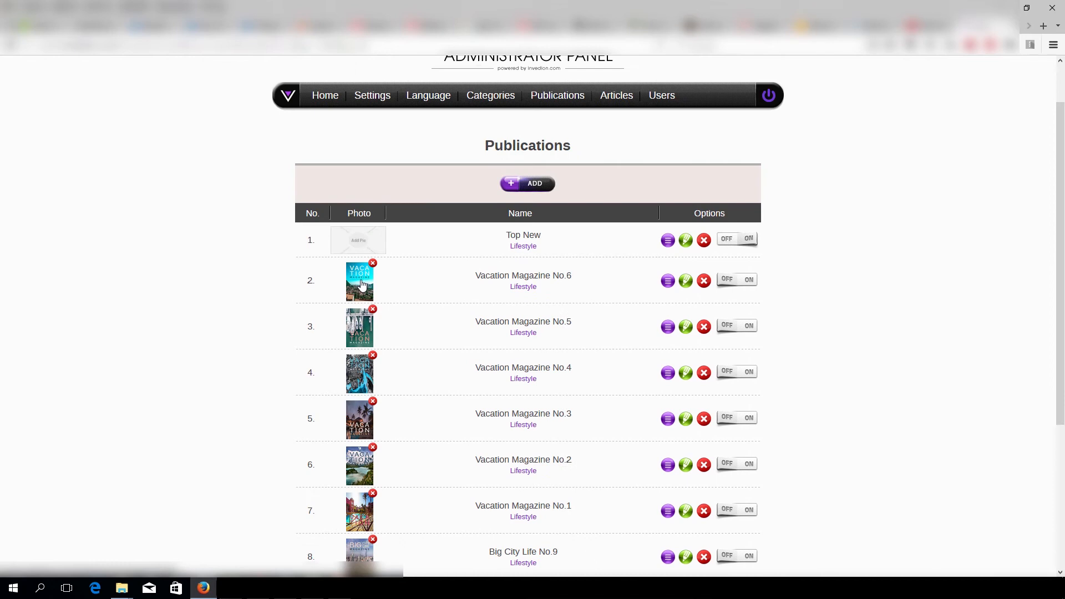
scroll("down", 3)
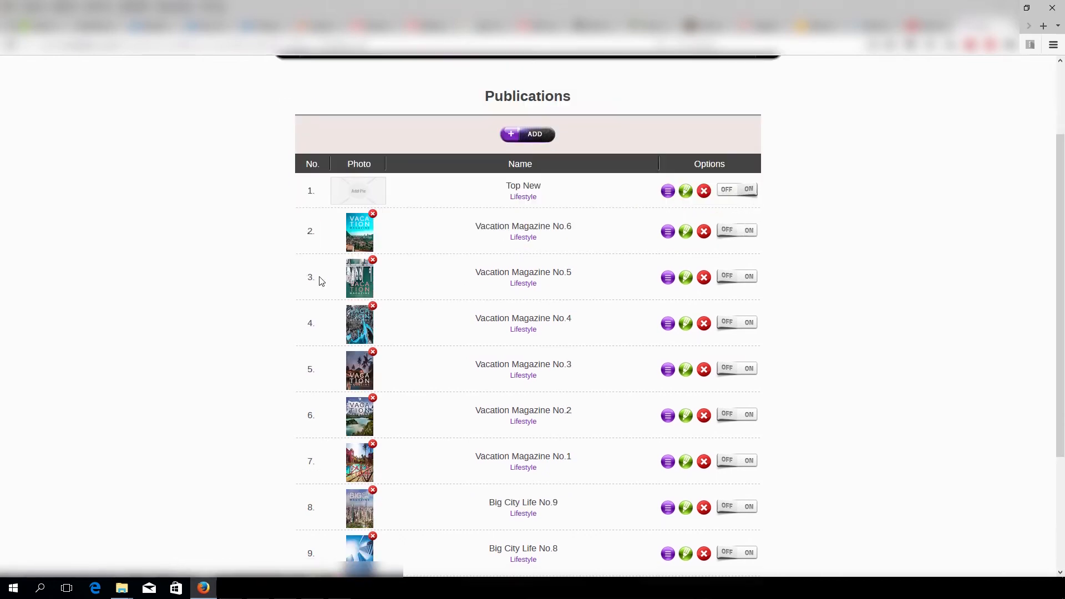
left_click(359, 230)
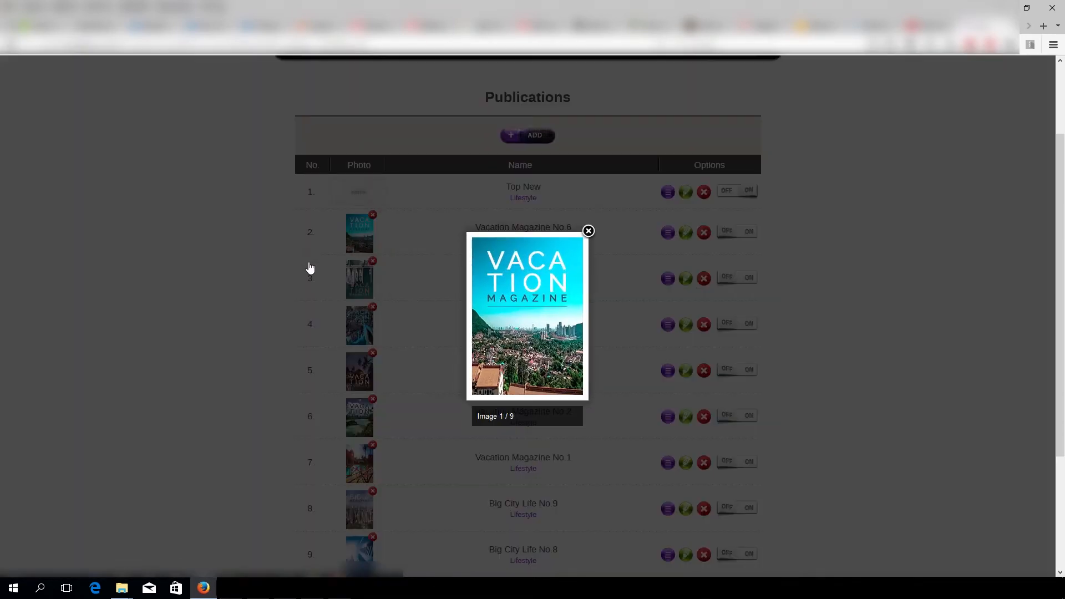
left_click(588, 230)
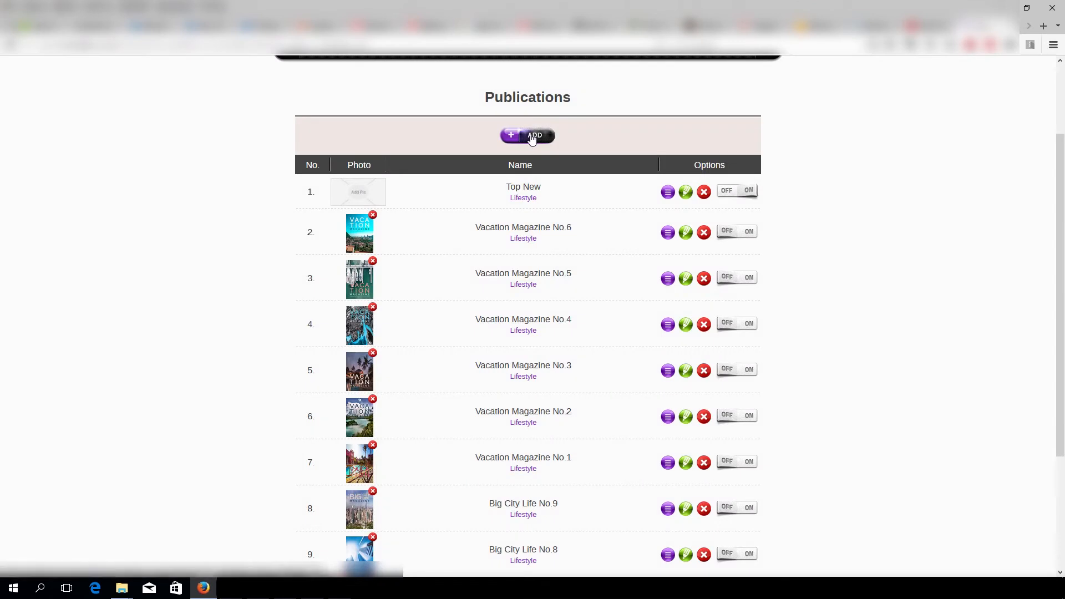
Step: Leave the Add publication form and photo upload unchanged, then show page 2
left_click(528, 135)
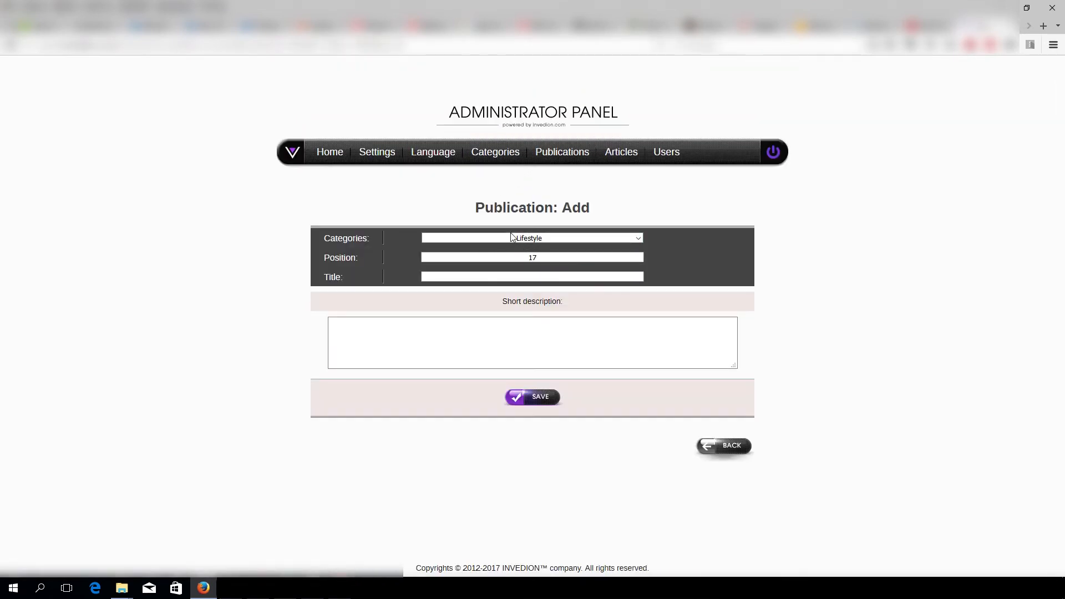
left_click(723, 445)
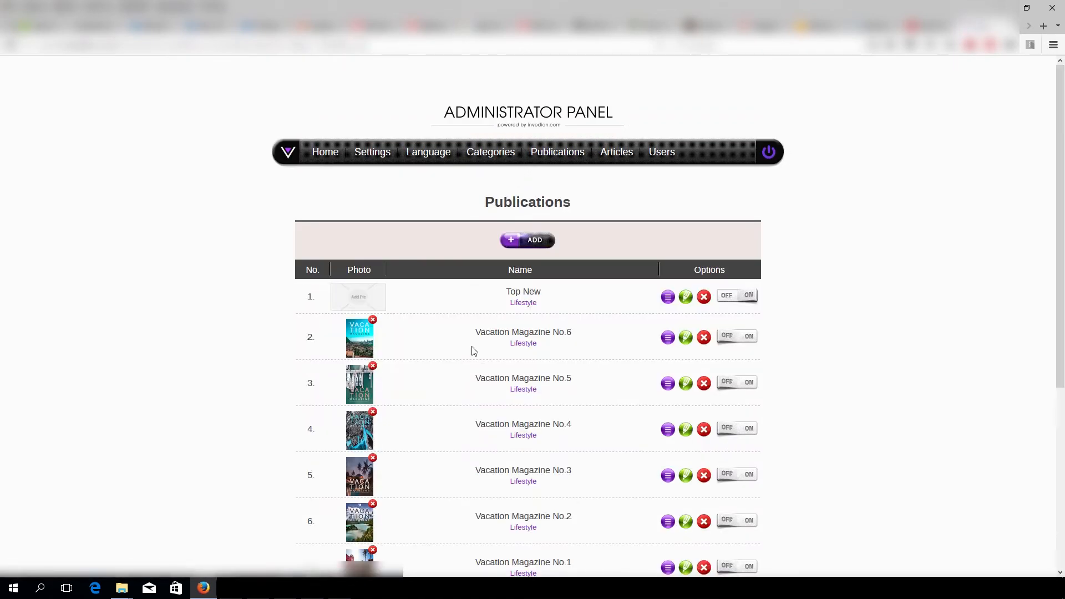
left_click(357, 297)
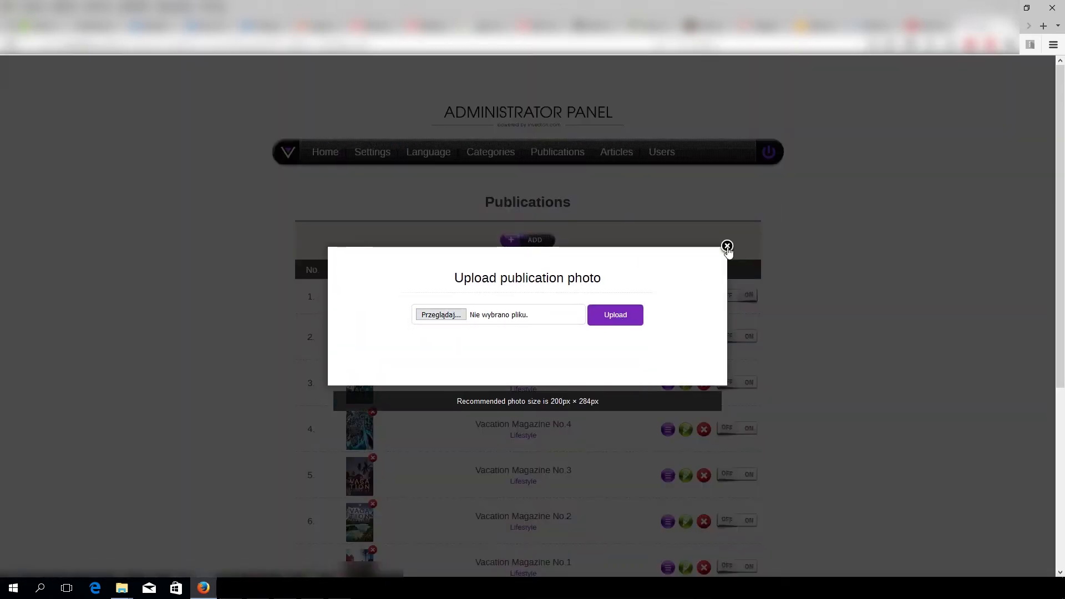
left_click(726, 246)
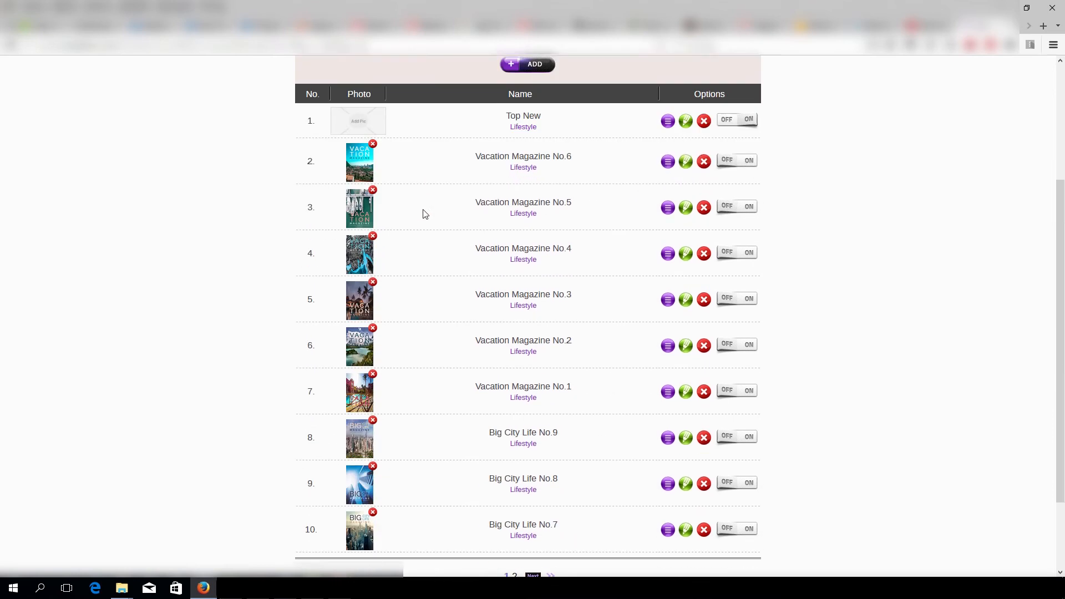
scroll("down", 3)
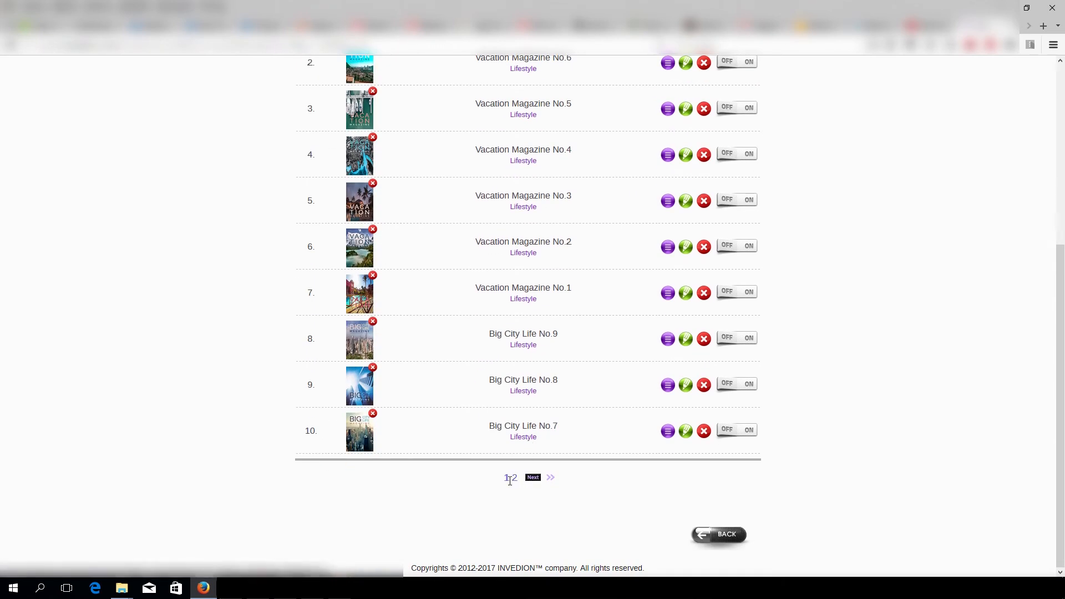
left_click(508, 479)
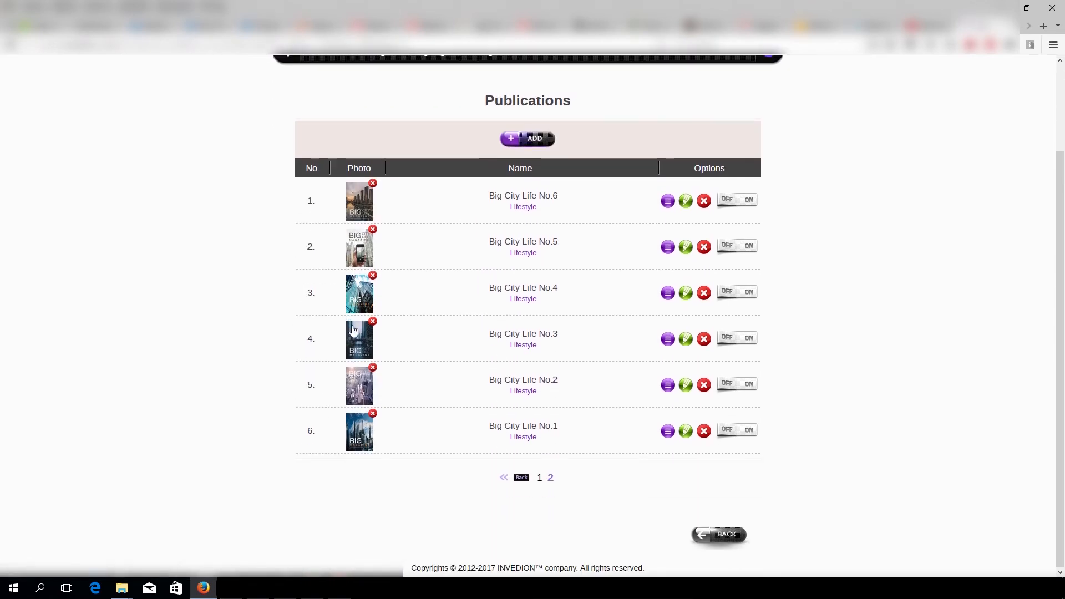
mouse_move(523, 426)
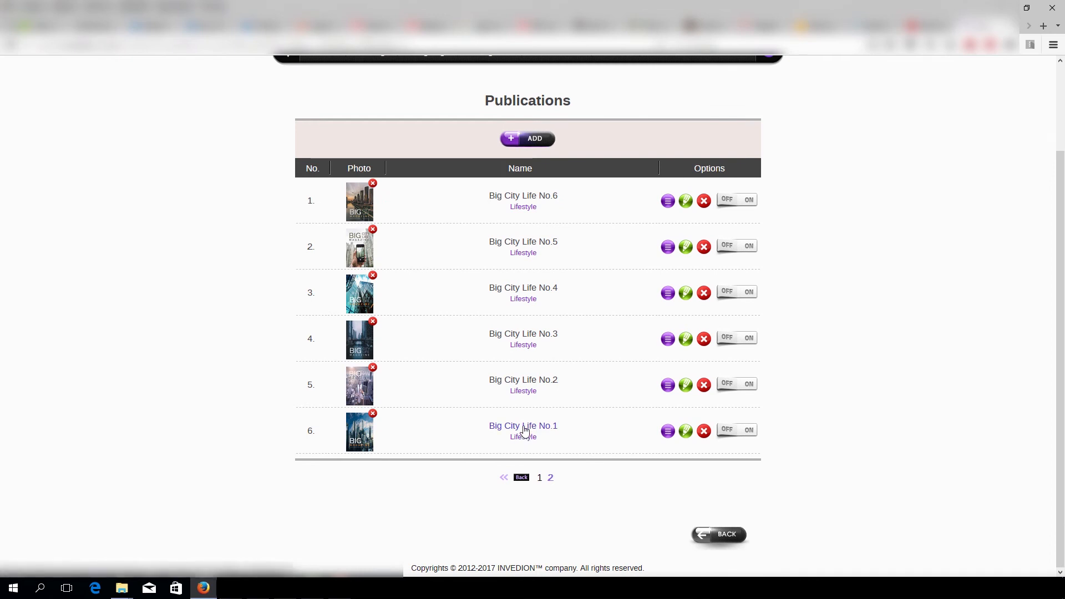
Step: Open Articles and scroll through the ten Big City Life No.1 articles
left_click(615, 152)
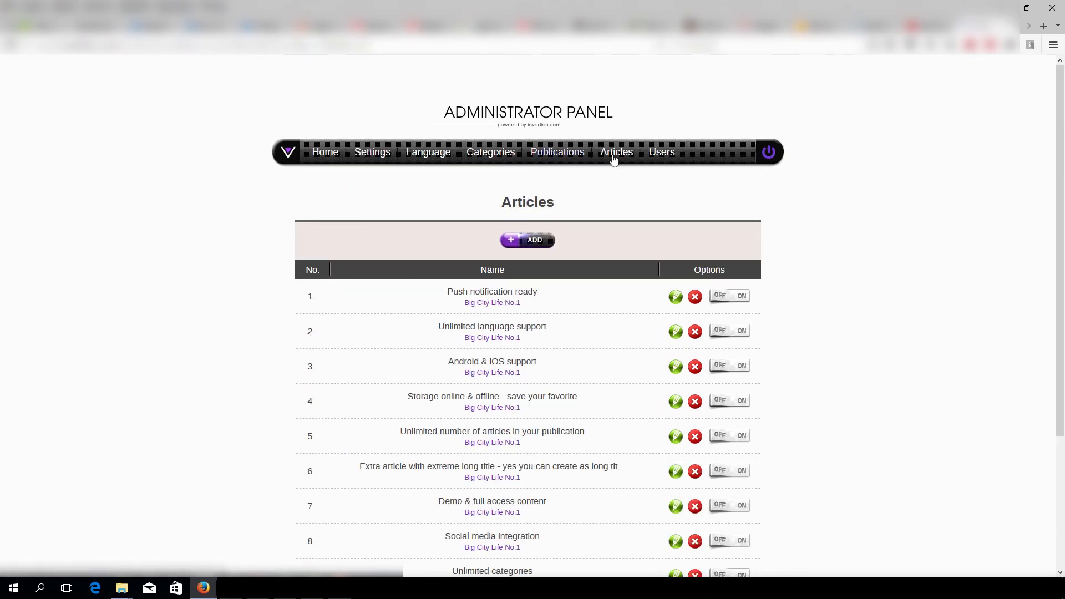
mouse_move(527, 202)
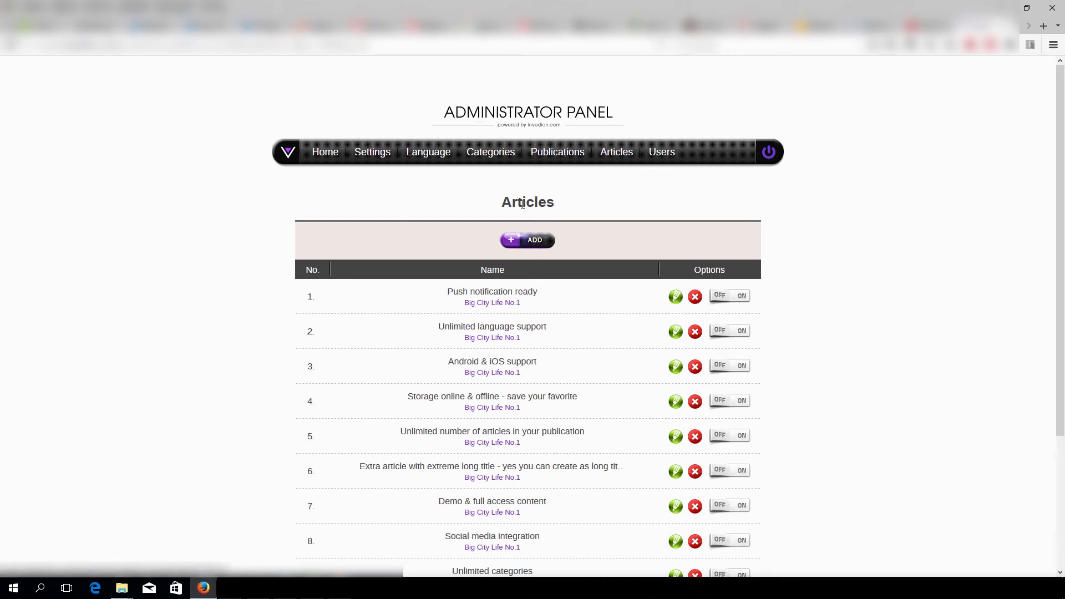
scroll("down", 3)
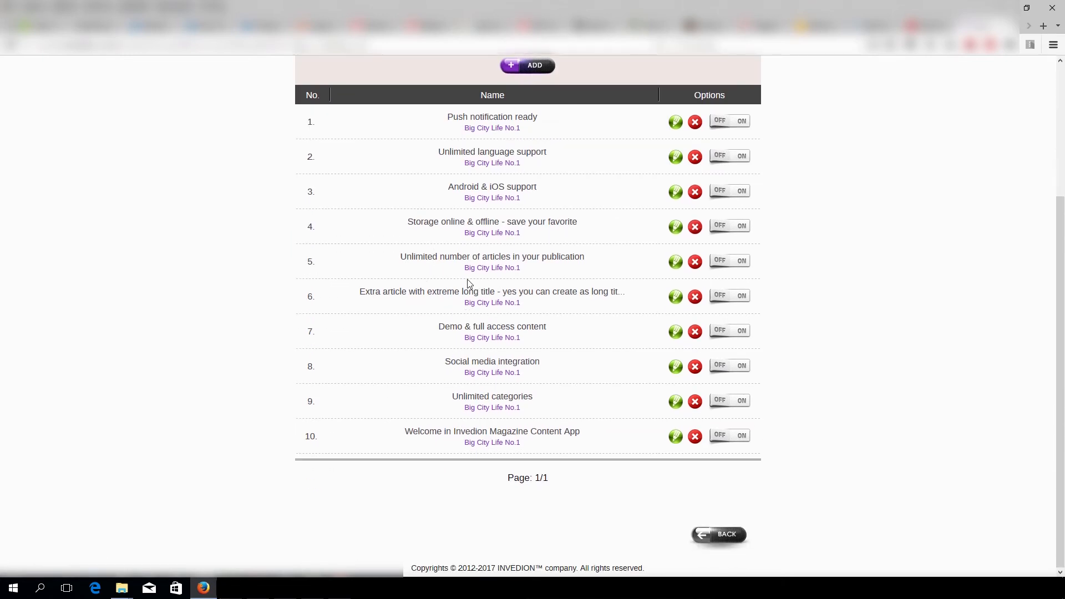
mouse_move(538, 445)
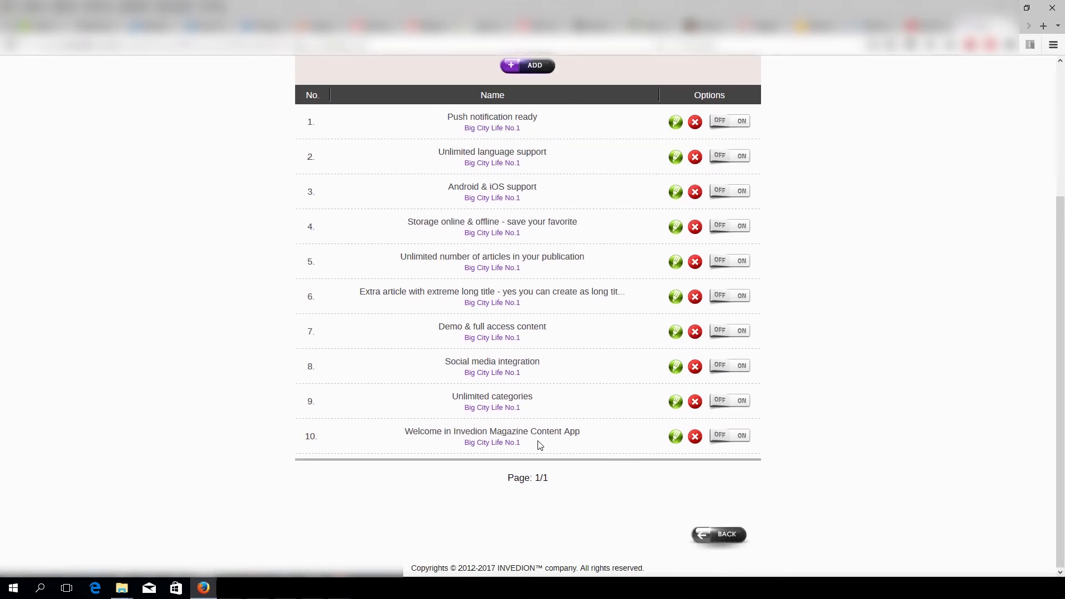
scroll("up", 3)
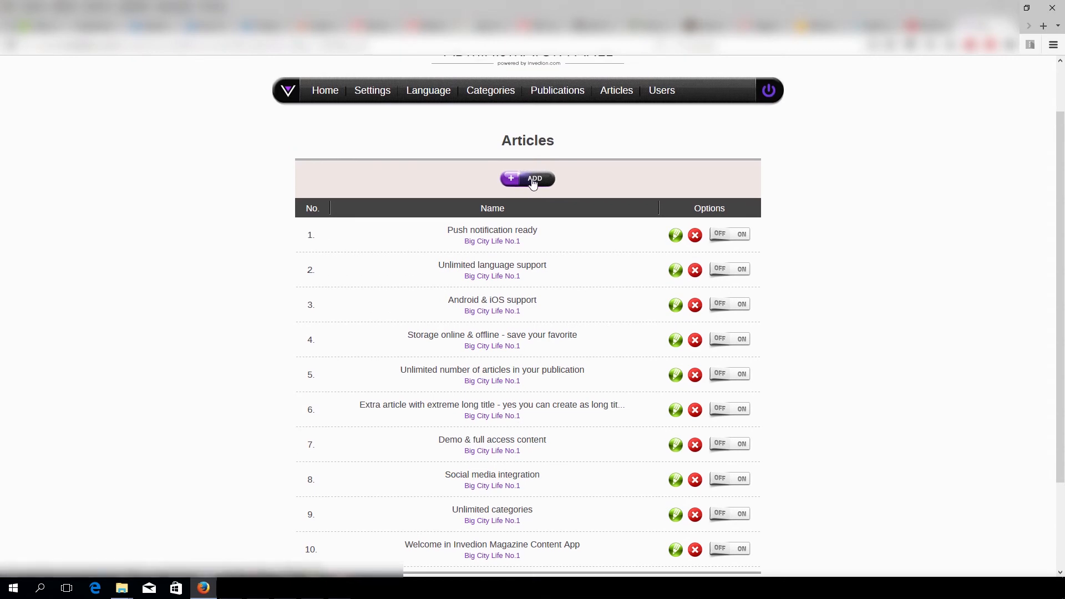
left_click(527, 179)
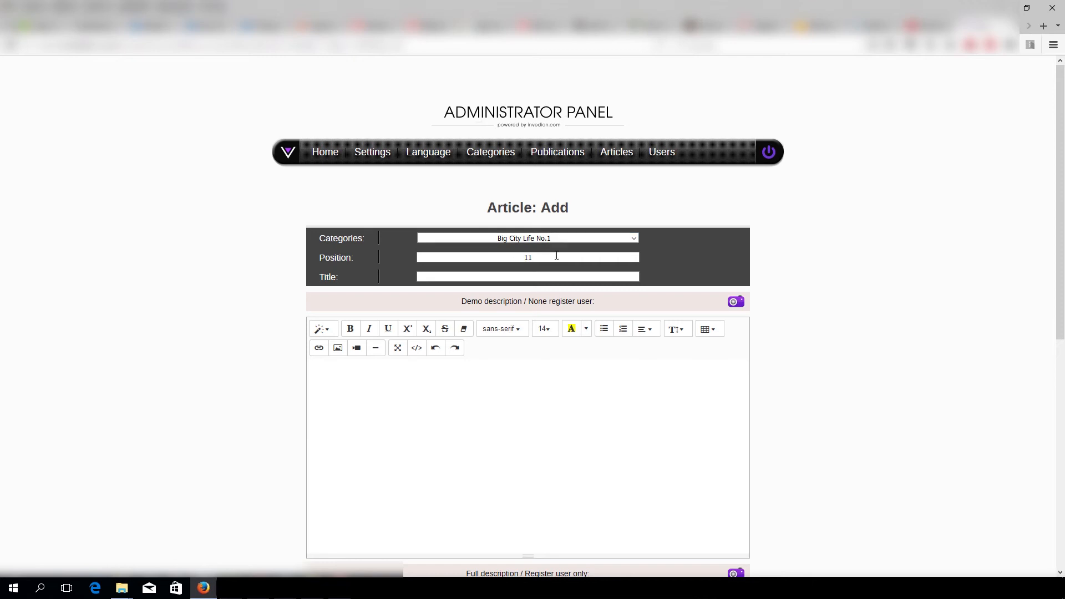
scroll("down", 3)
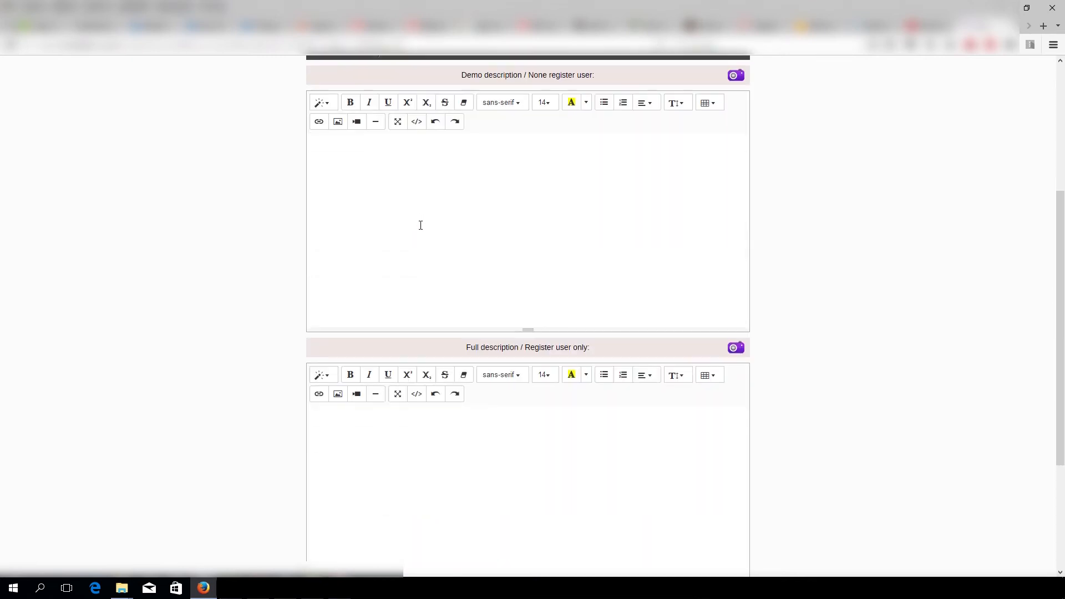
scroll("up", 3)
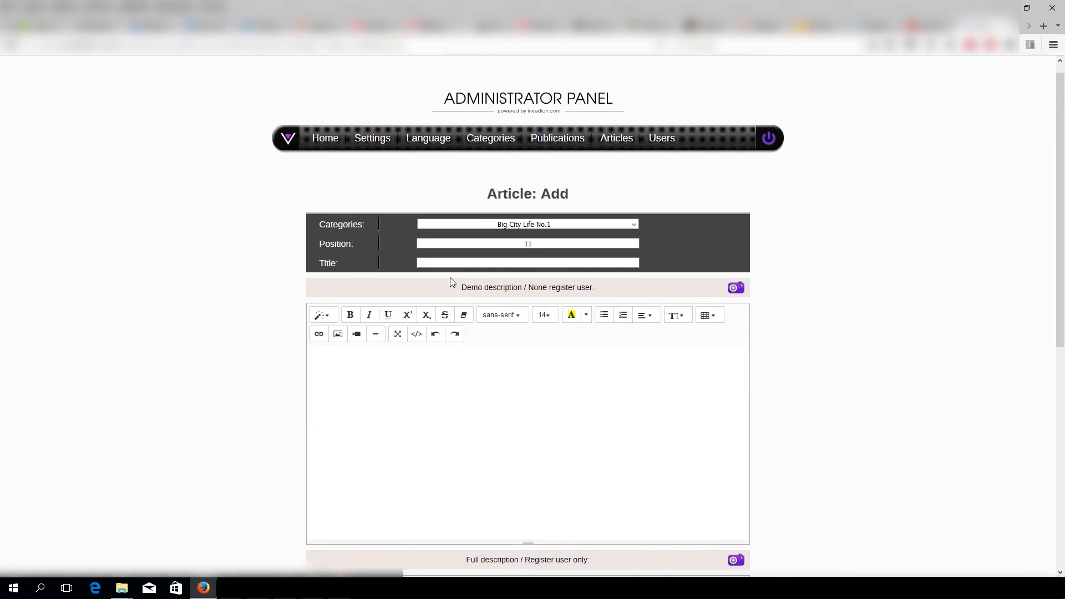
scroll("down", 3)
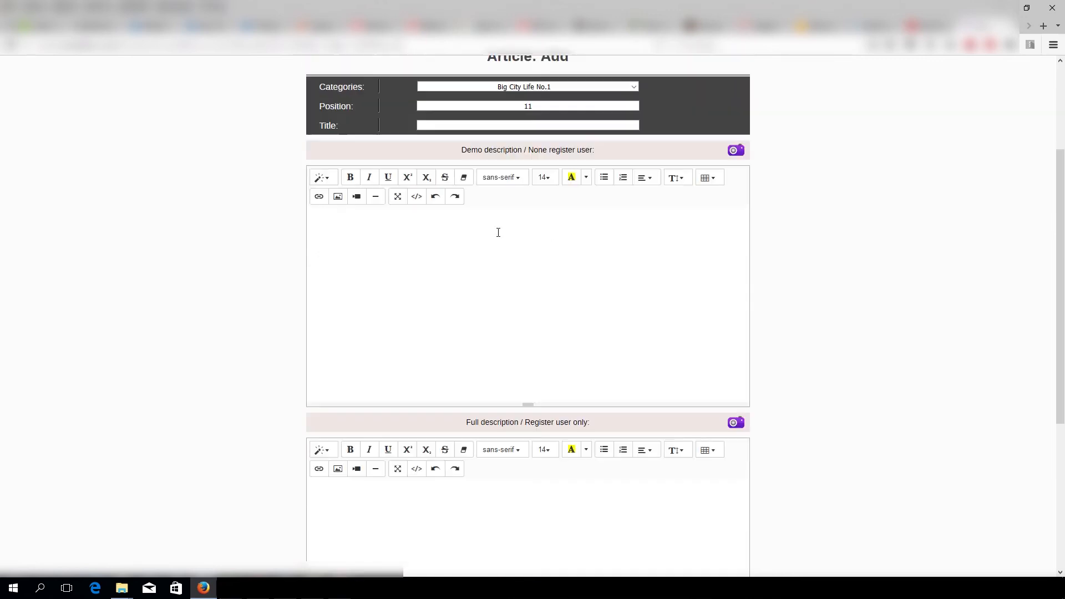
scroll("down", 3)
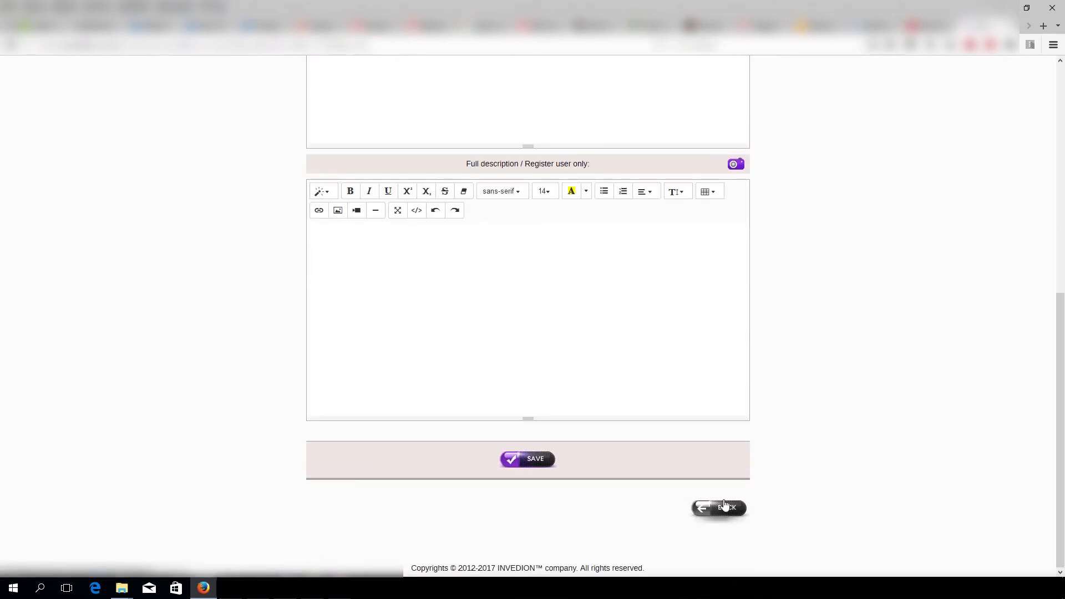
left_click(718, 508)
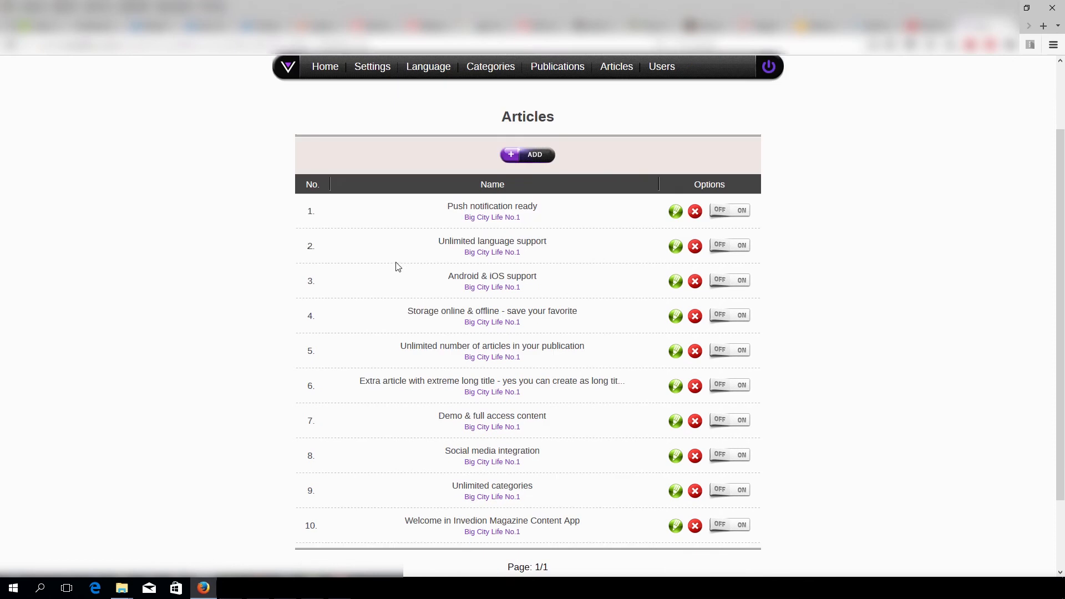
scroll("down", 3)
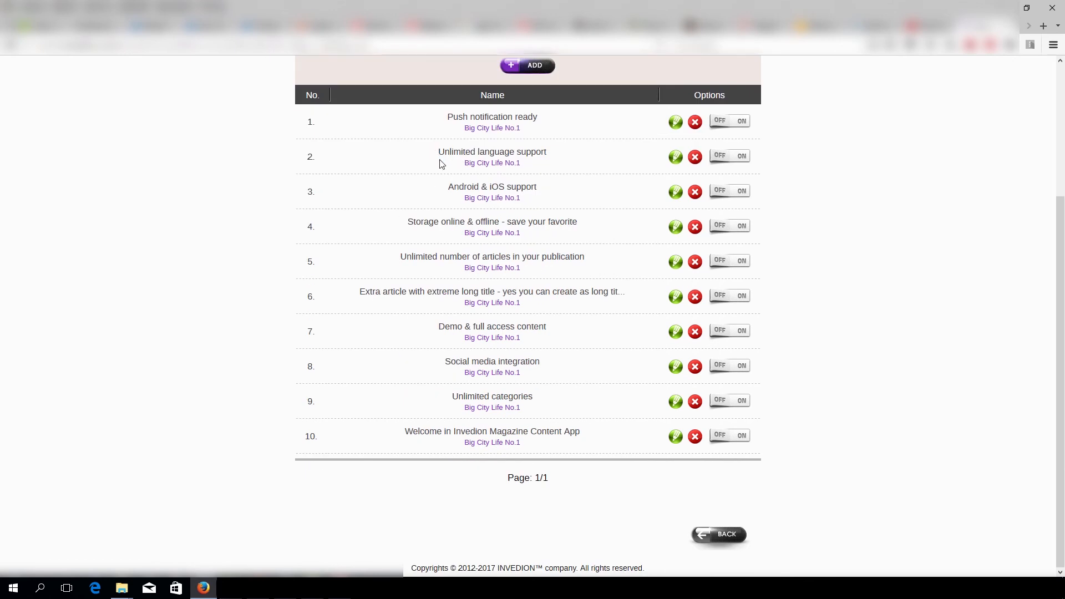
mouse_move(460, 109)
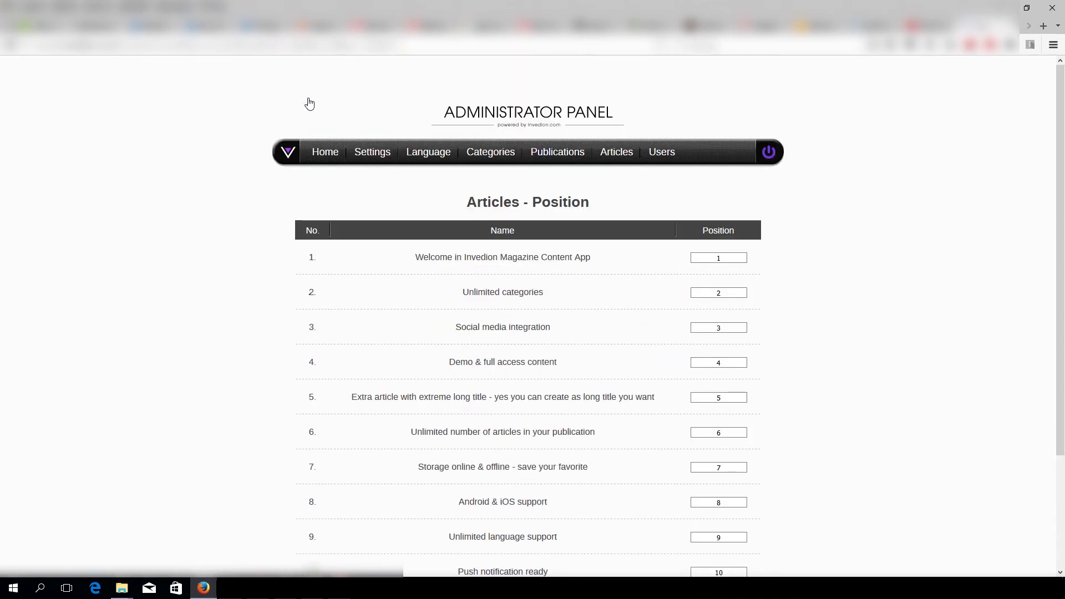
Step: Scroll the Articles - Position ordering page and return to the Articles list
scroll("down", 3)
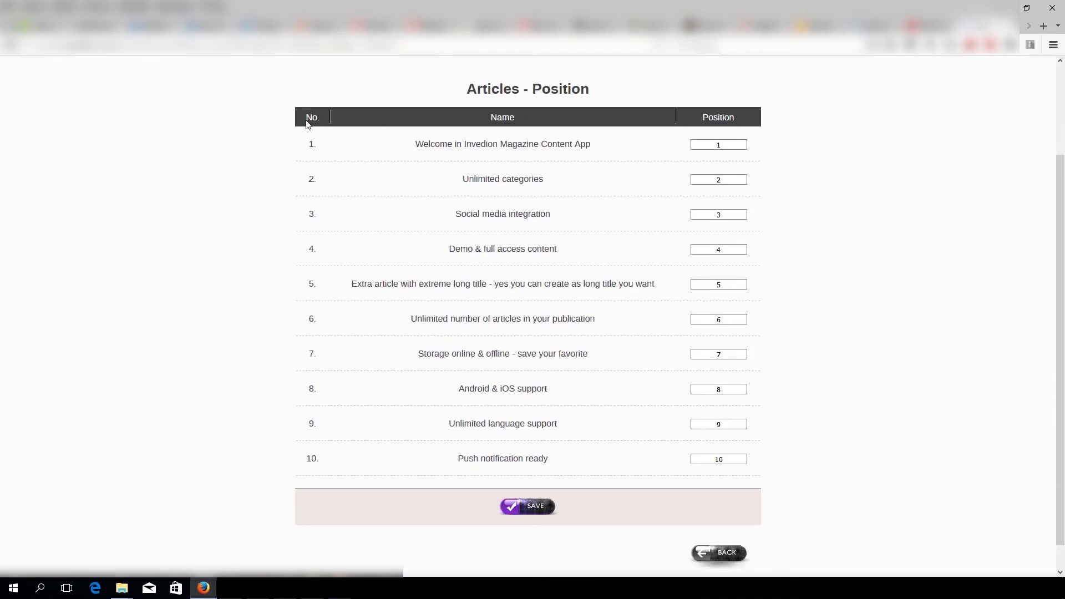
mouse_move(718, 144)
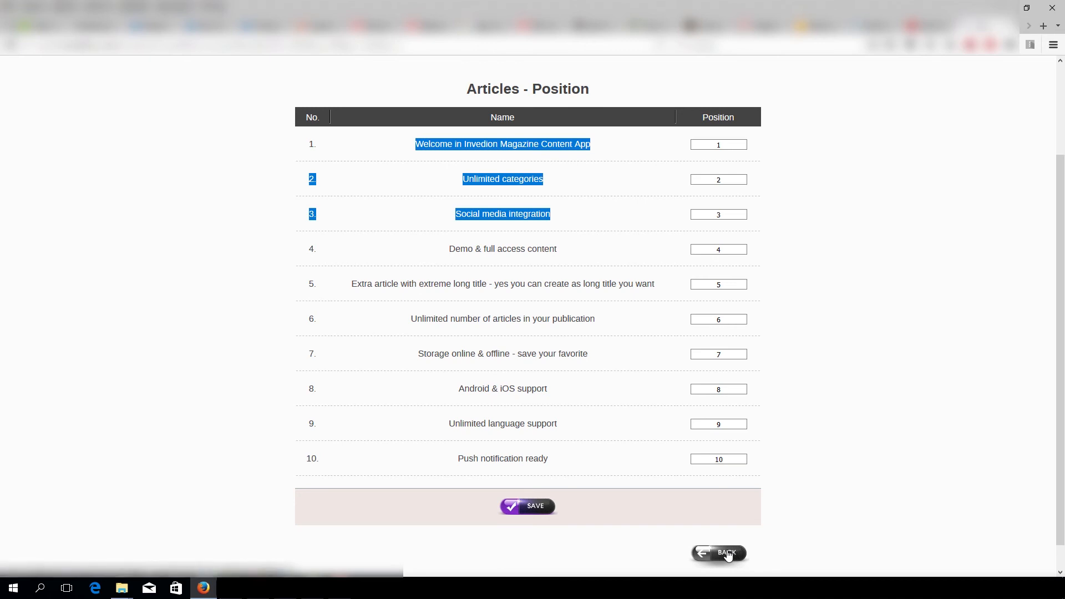
left_click(718, 553)
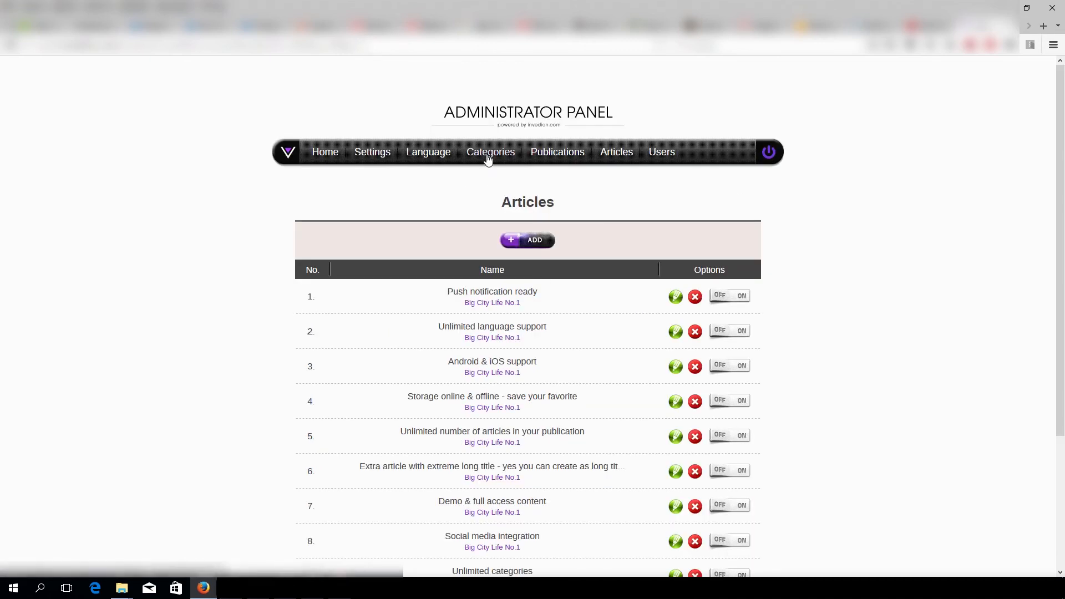
Step: Open 'Categories for all languages' and scroll through its categories and subcategories
left_click(490, 152)
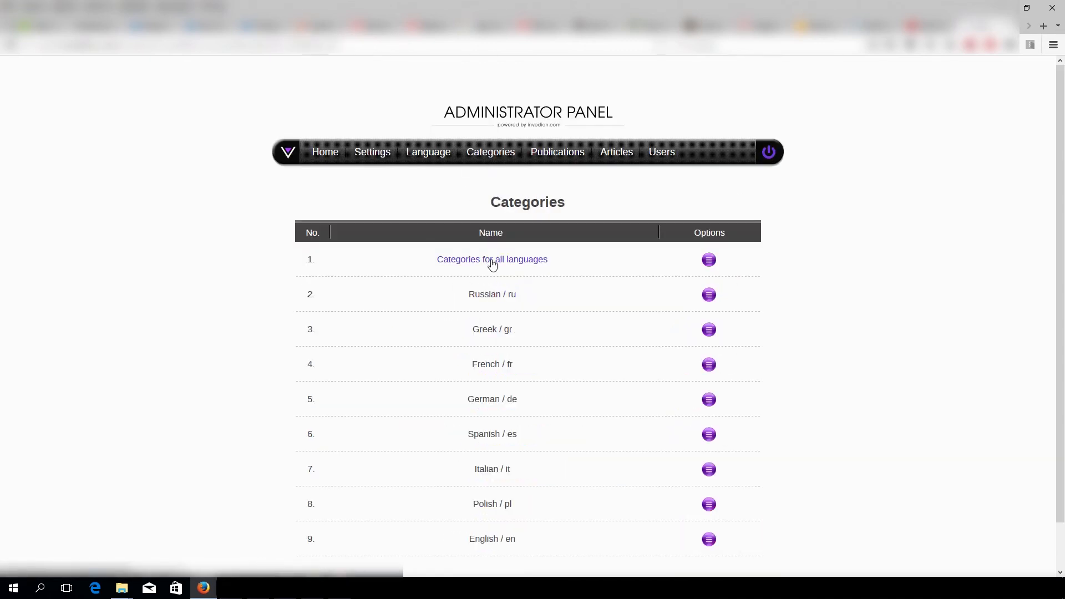
left_click(491, 260)
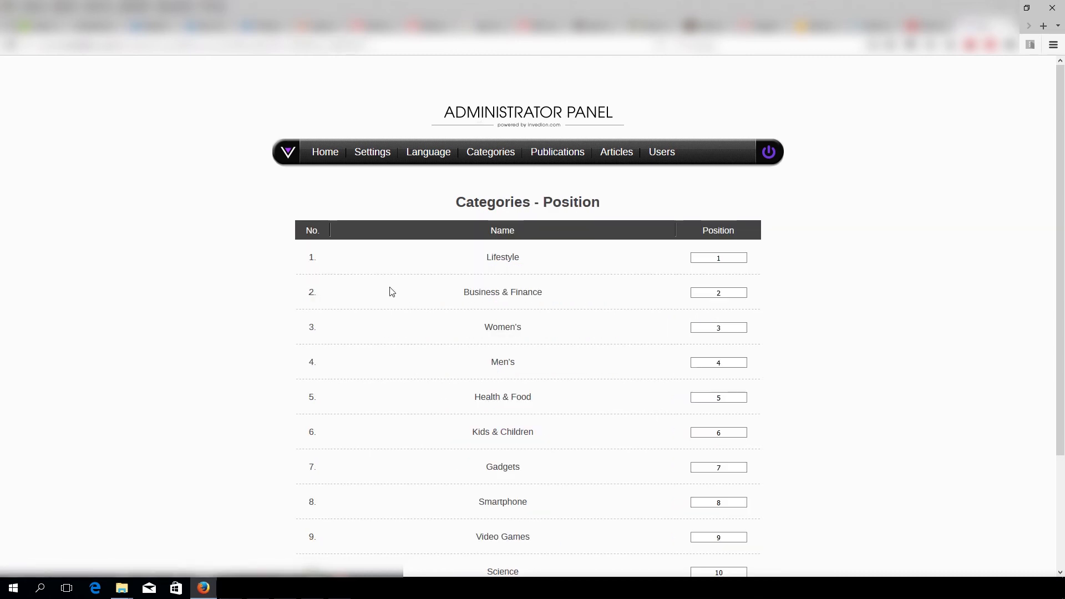
scroll("down", 3)
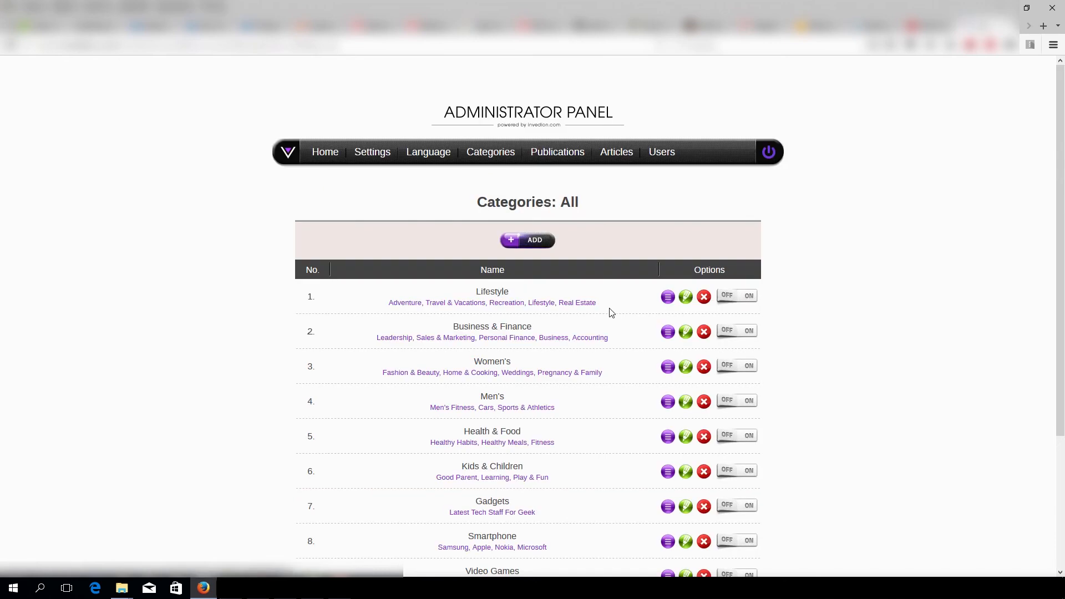
mouse_move(660, 152)
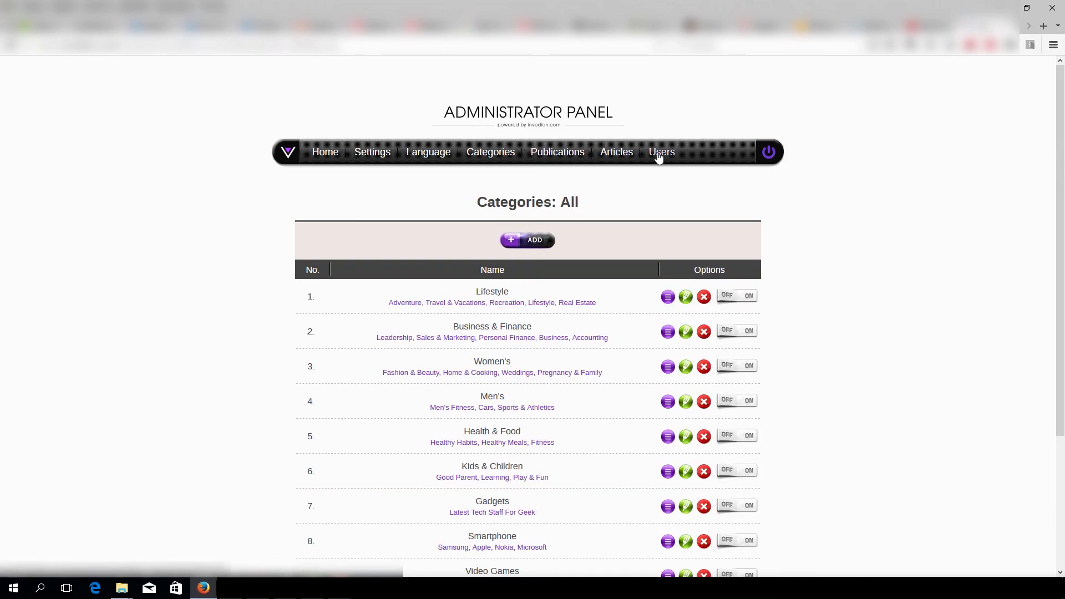
Step: Open Users, view the second user's password editing, then start a message to them
left_click(661, 152)
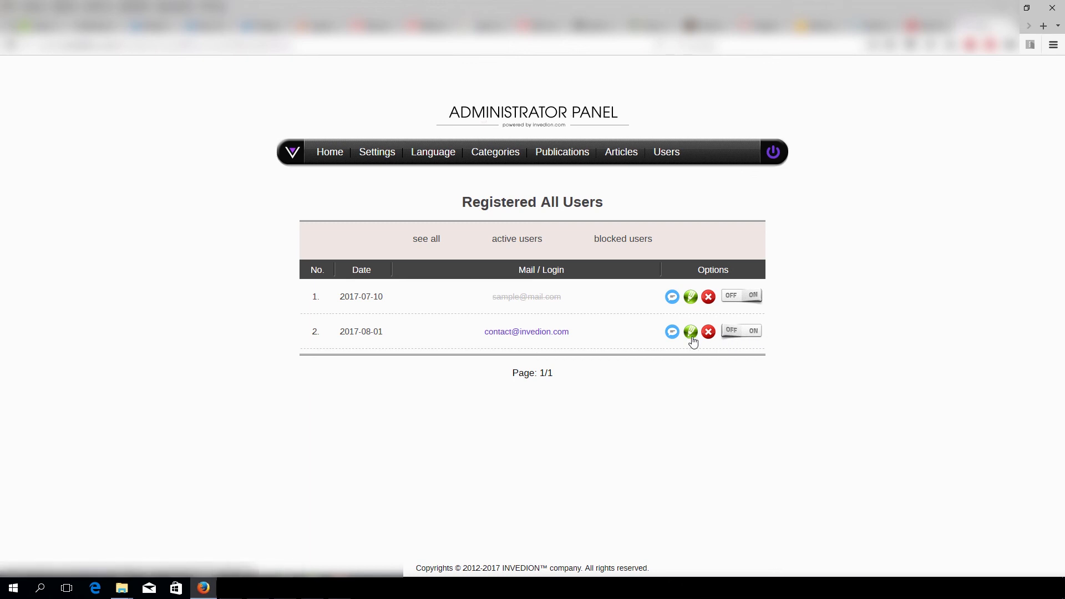
left_click(690, 332)
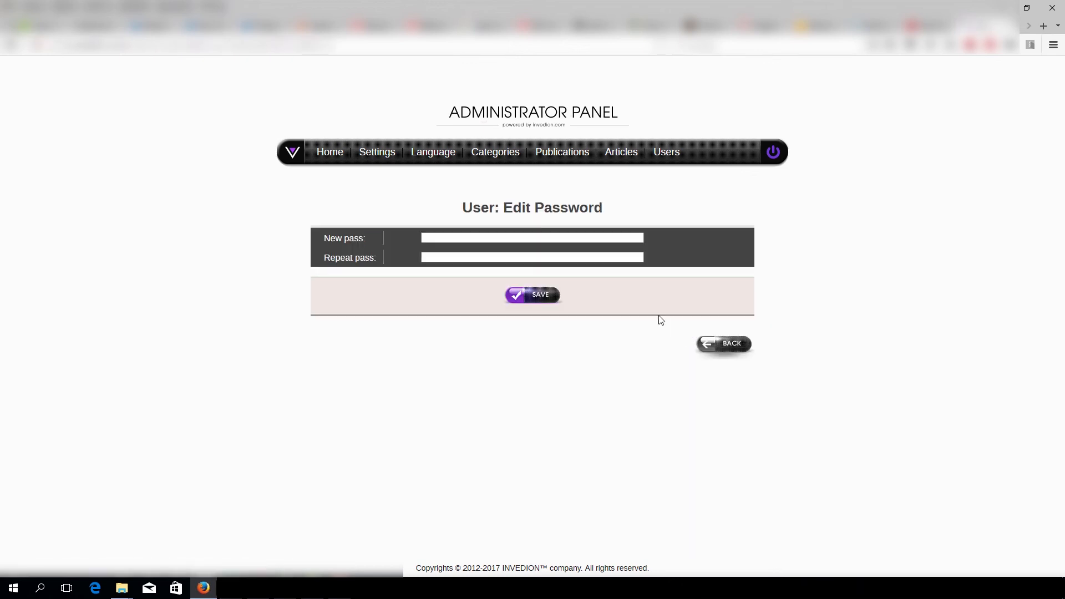
mouse_move(678, 257)
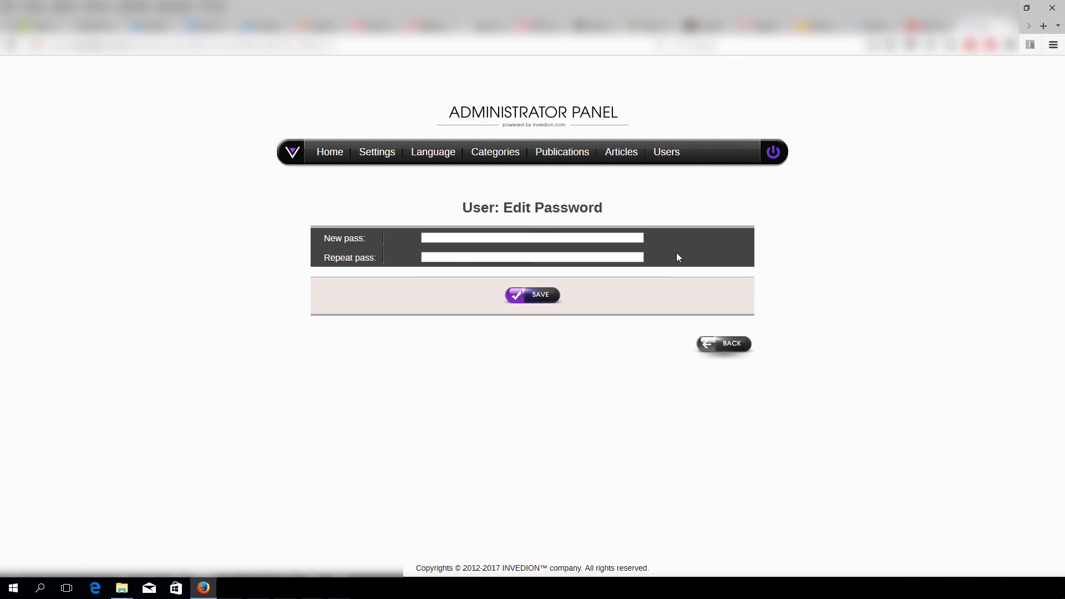
left_click(724, 343)
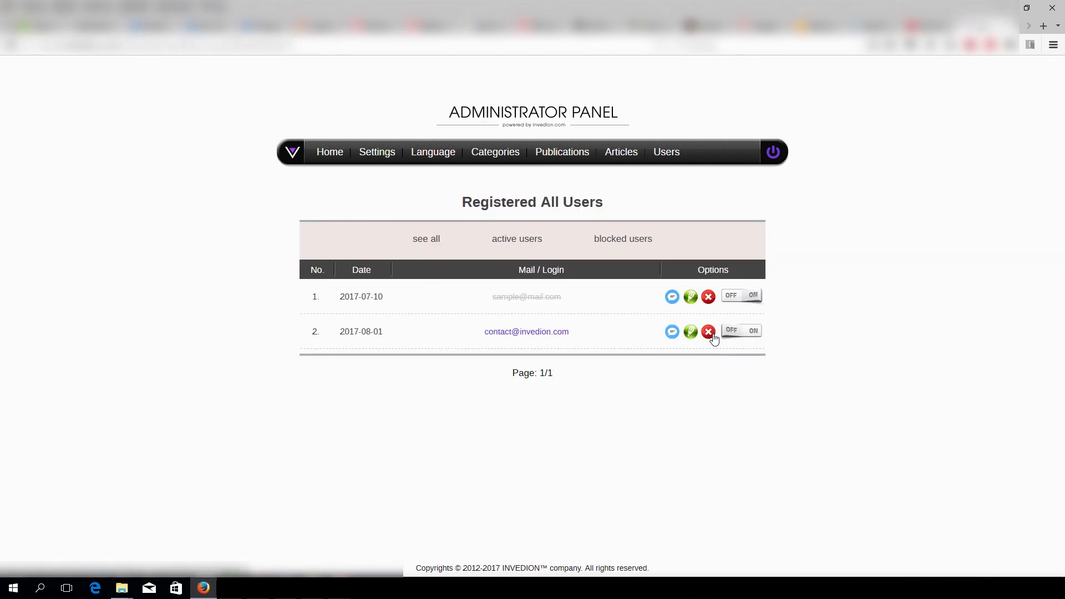
mouse_move(672, 332)
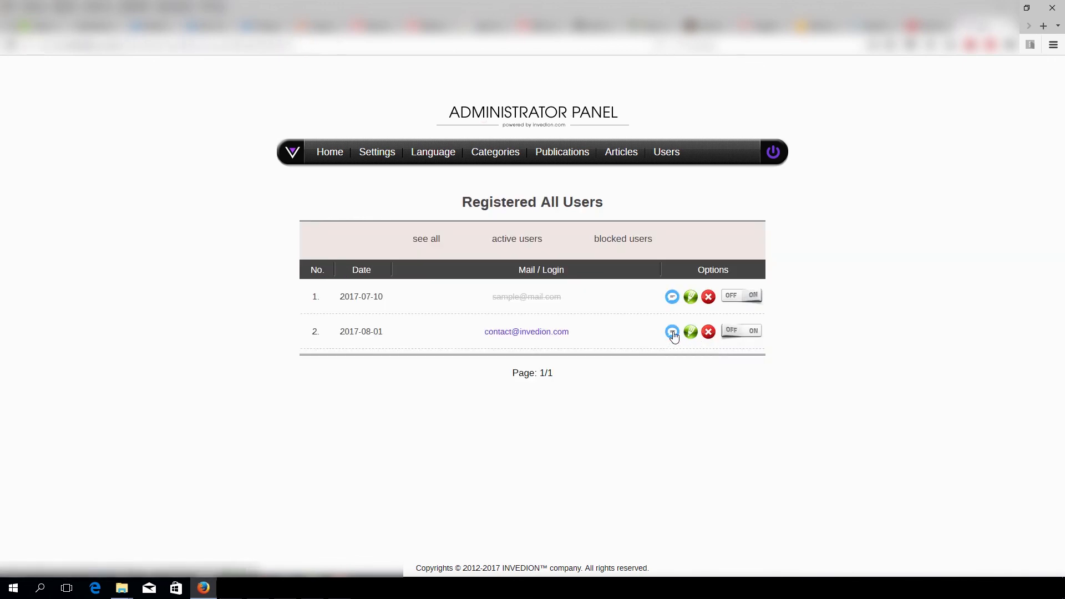
left_click(672, 332)
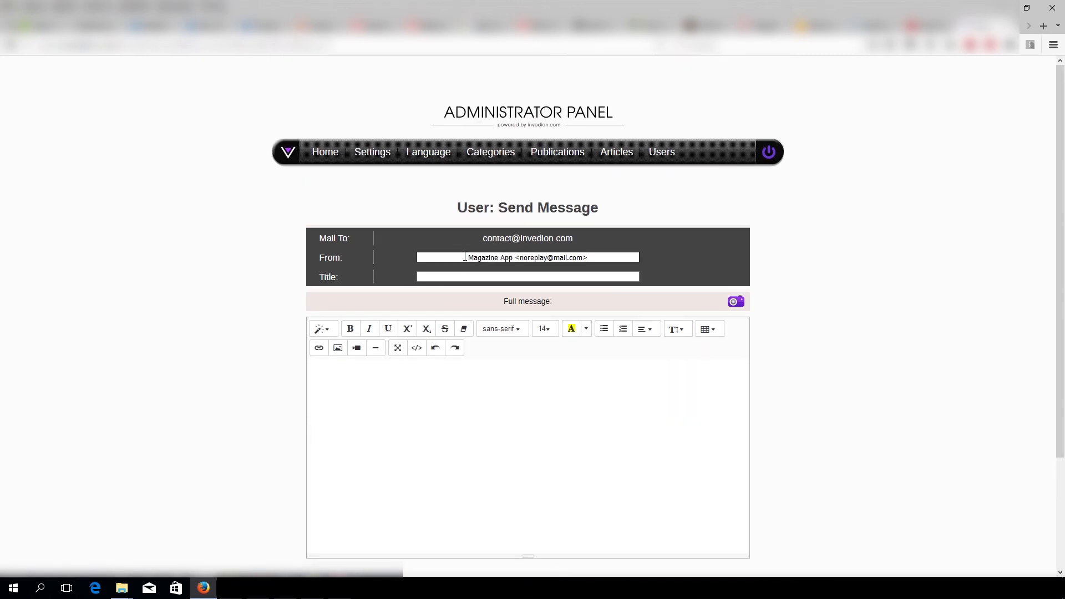
Step: Leave the user message form unsent and go to the Categories section
scroll("down", 3)
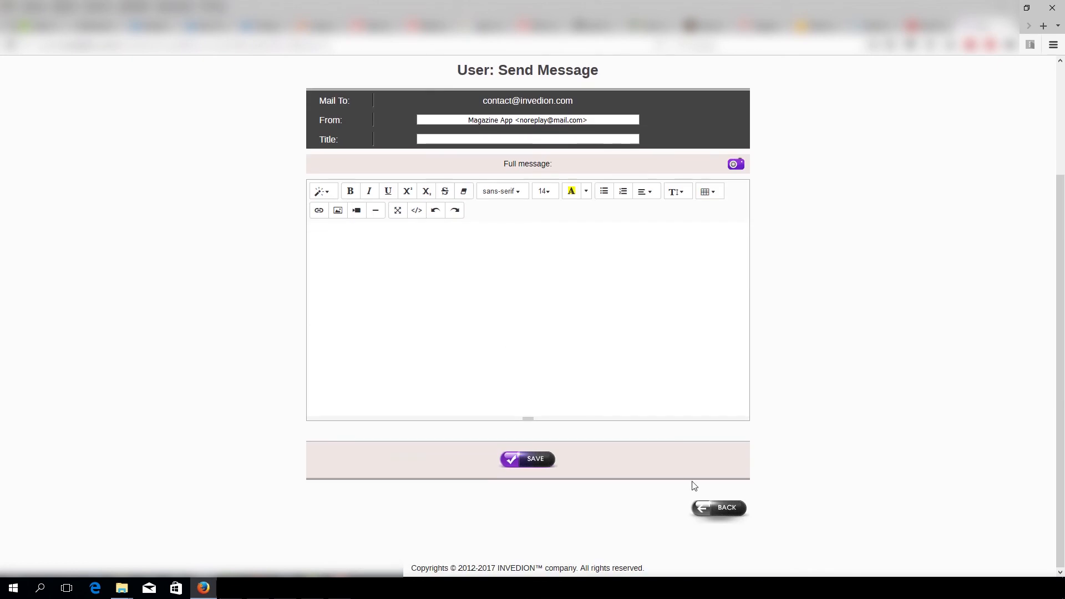
left_click(717, 507)
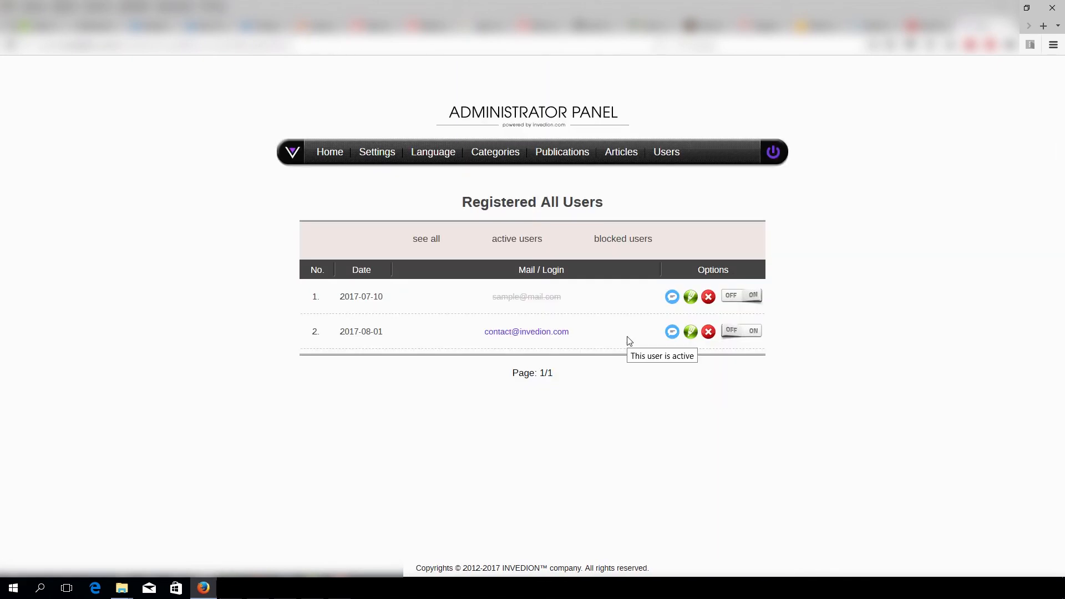
mouse_move(496, 157)
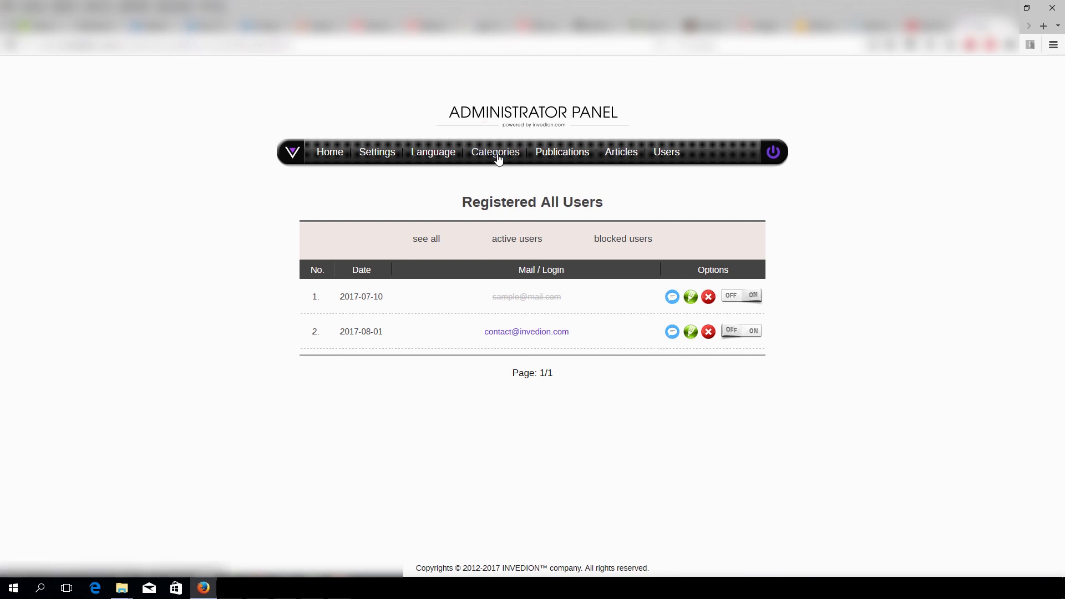
mouse_move(495, 151)
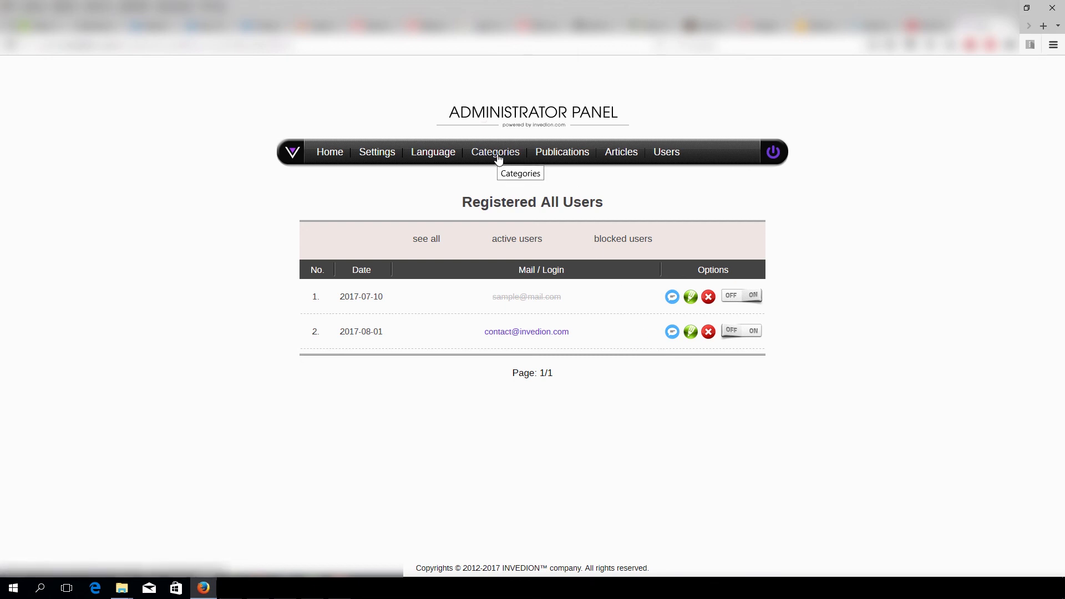
left_click(494, 152)
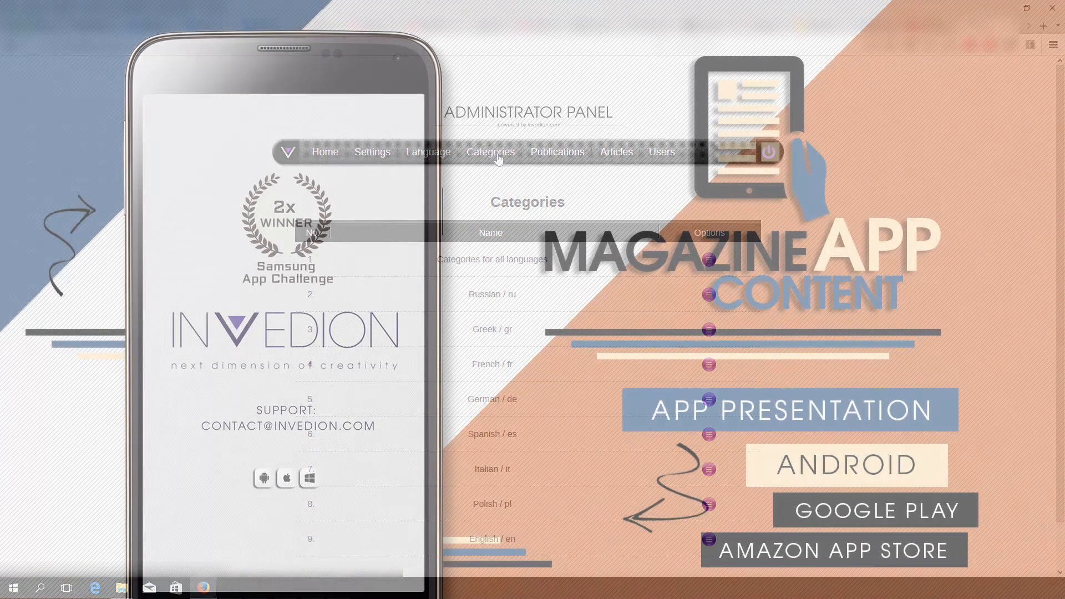